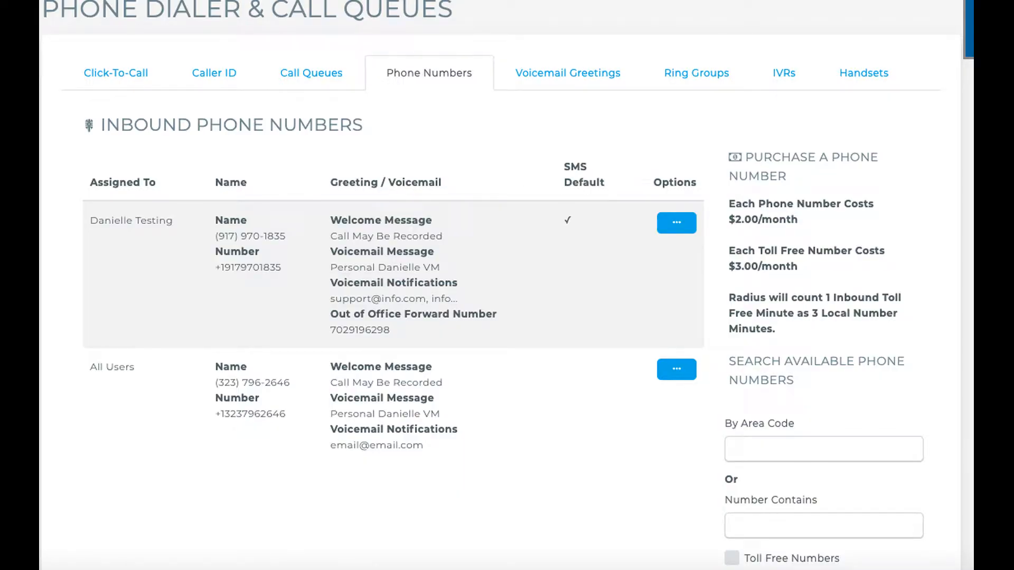
Go to the Account Settings page from the sidebar
click(676, 369)
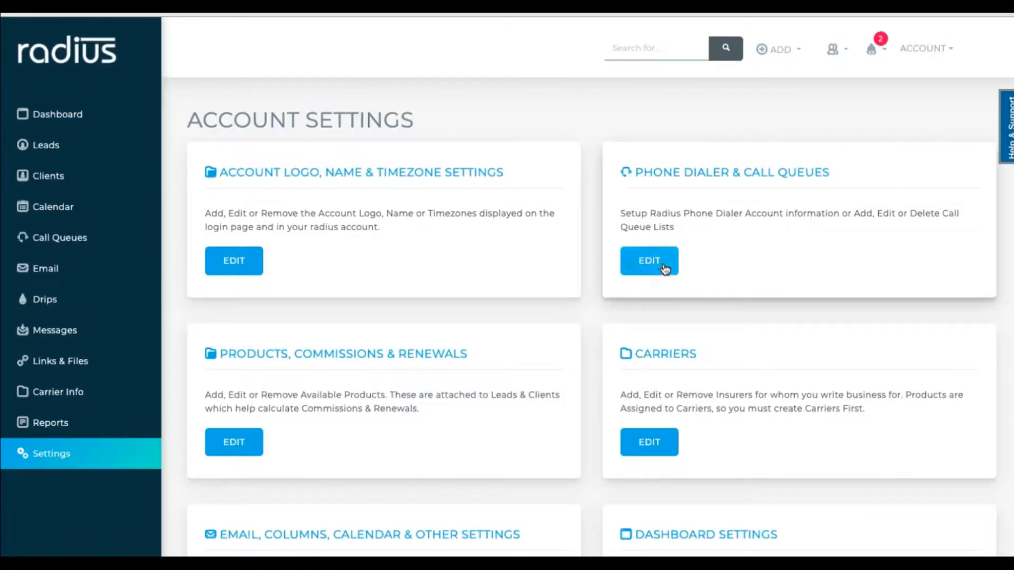
Enable Click-to-Call and Call Recording in Phone Dialer & Call Queues settings and save the update
click(649, 261)
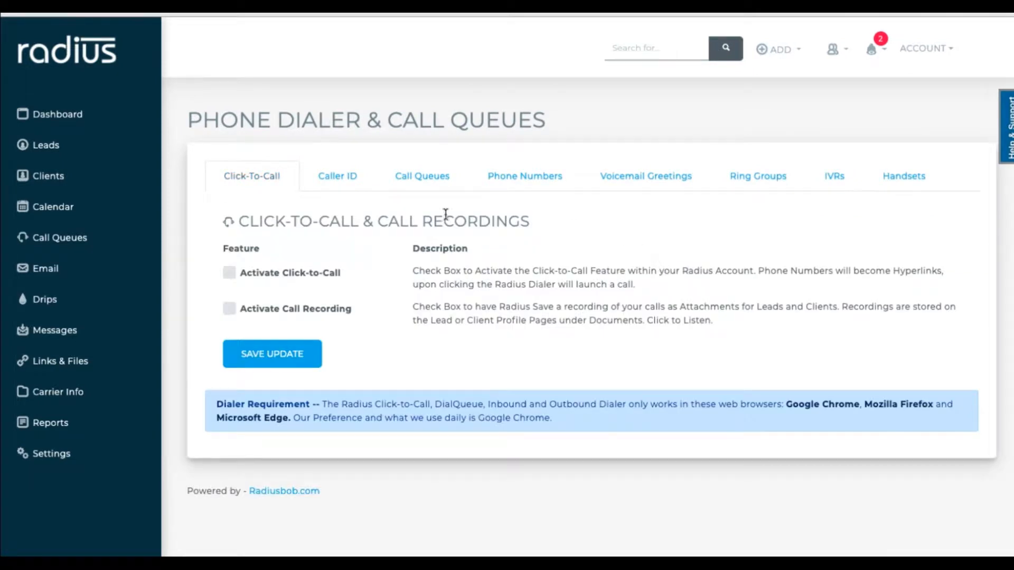
click(229, 272)
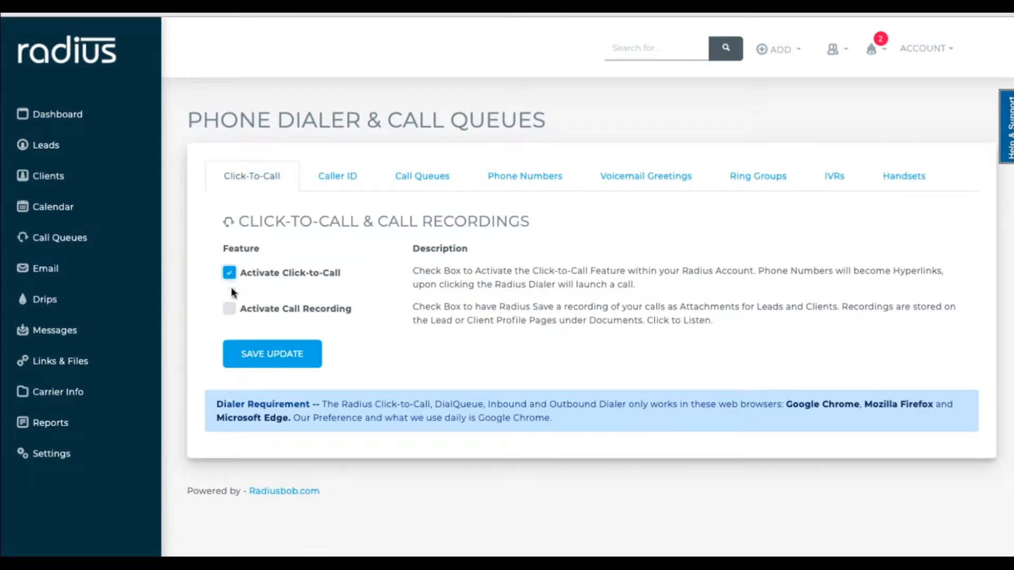
click(229, 308)
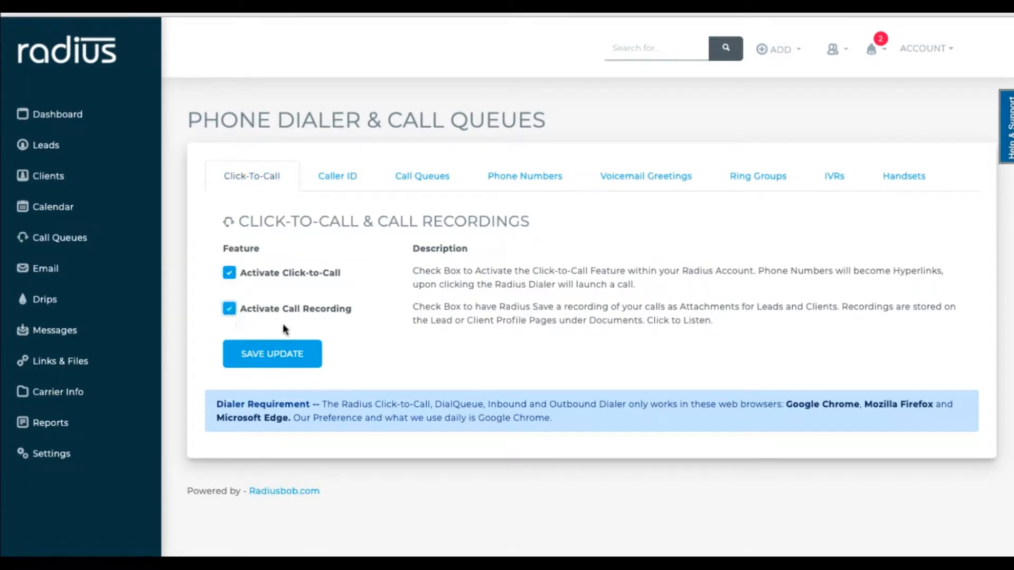
click(524, 176)
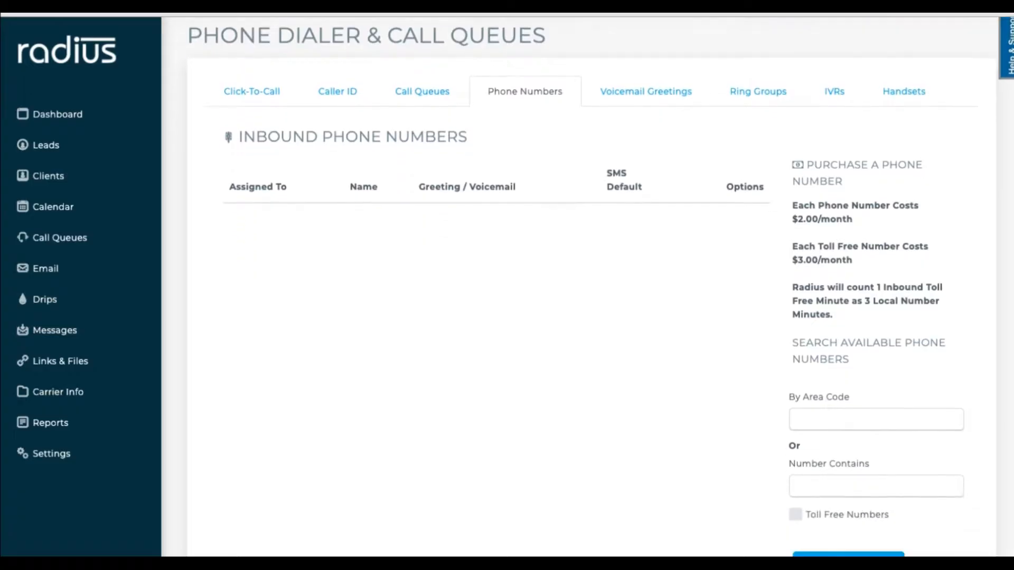
Search area code 917, purchase the first available number and confirm
scroll(down, 3)
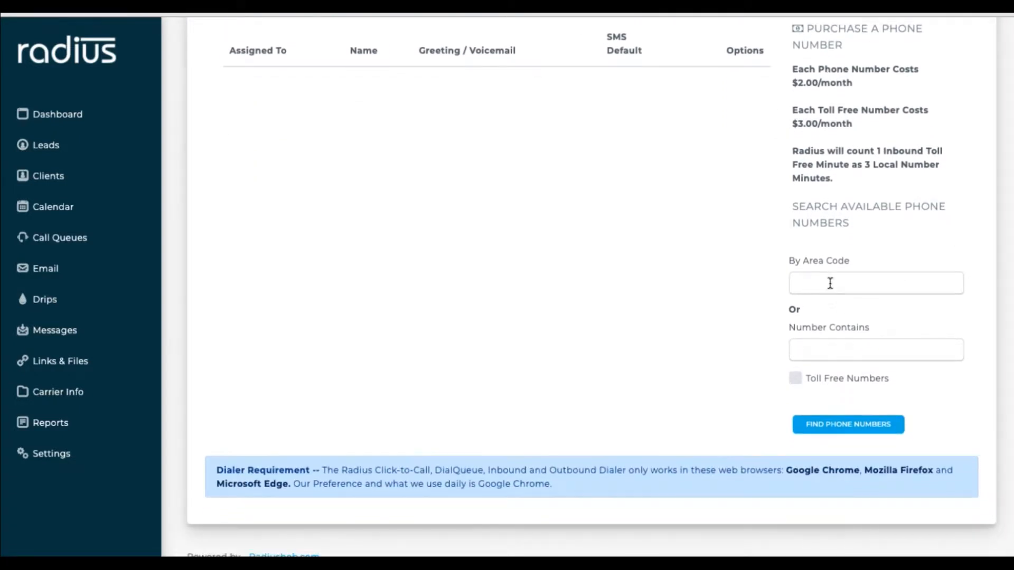
click(875, 283)
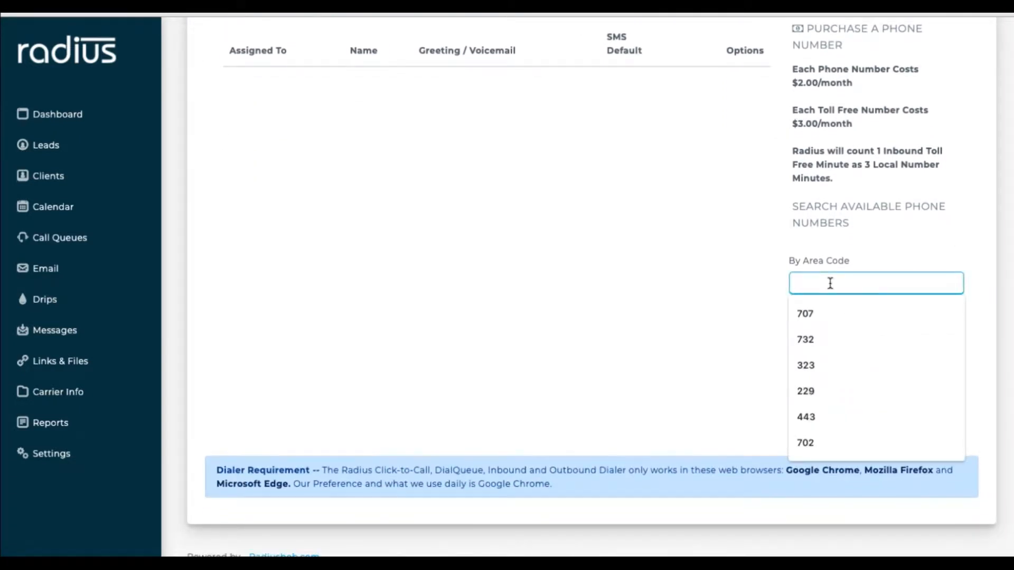
text(917)
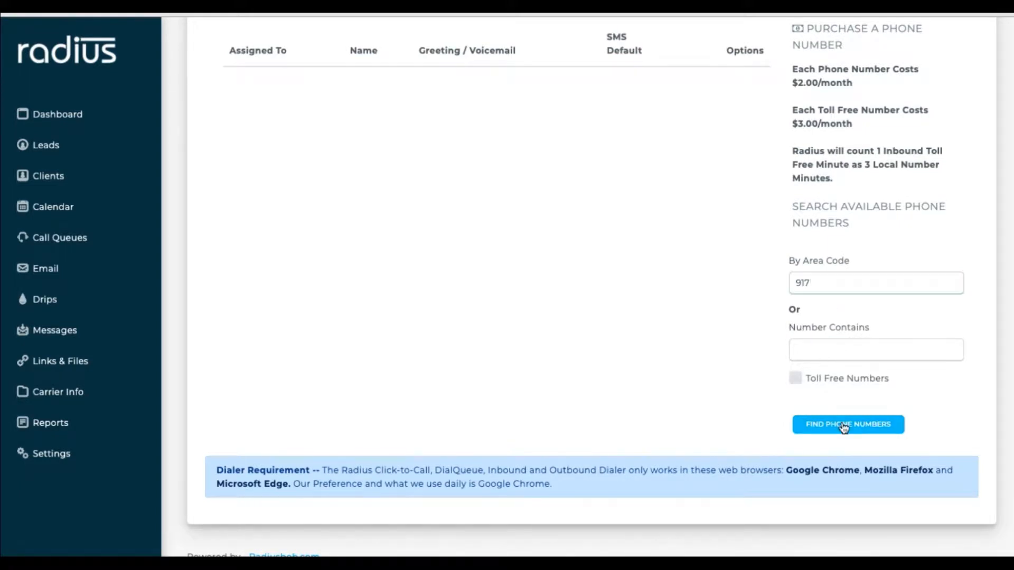
click(847, 424)
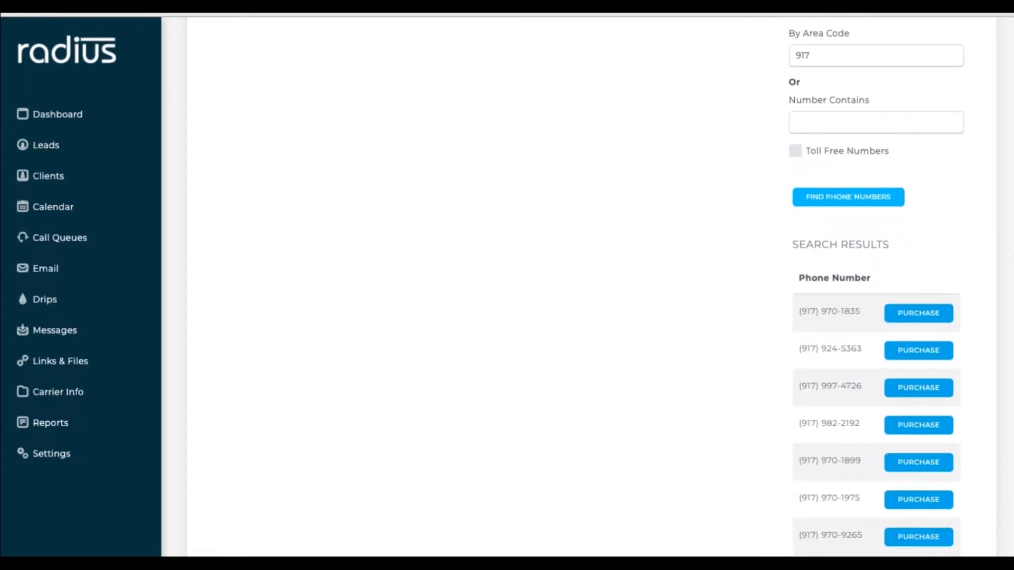
click(917, 312)
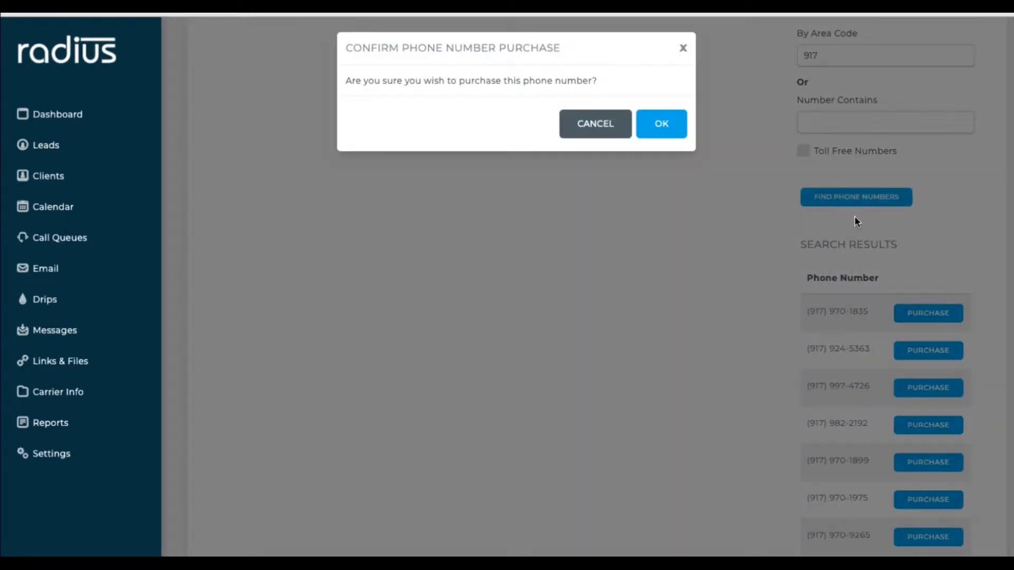
click(660, 123)
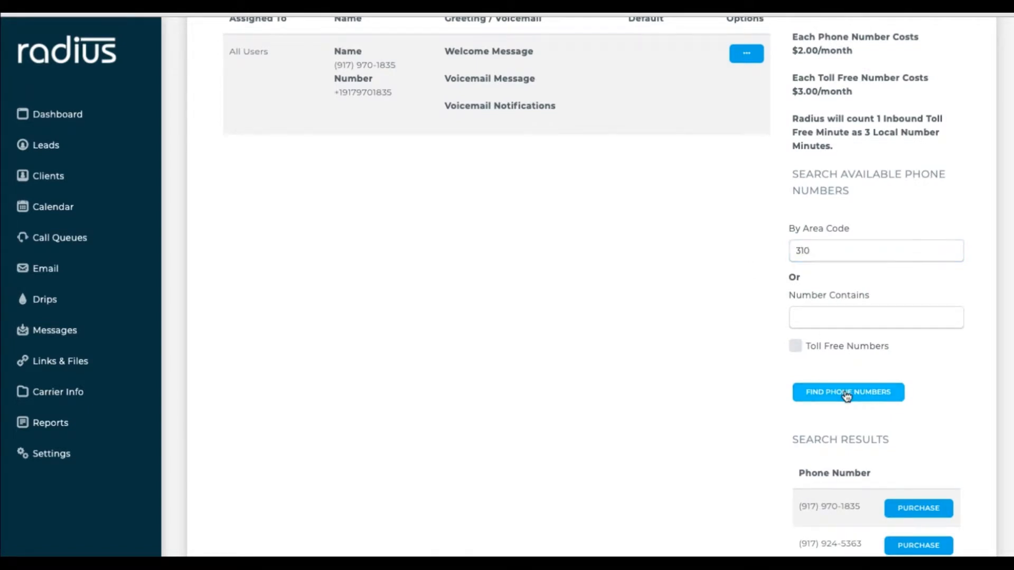
Search area code 310 with no results, then send a support chat question about getting a 310 number
click(848, 391)
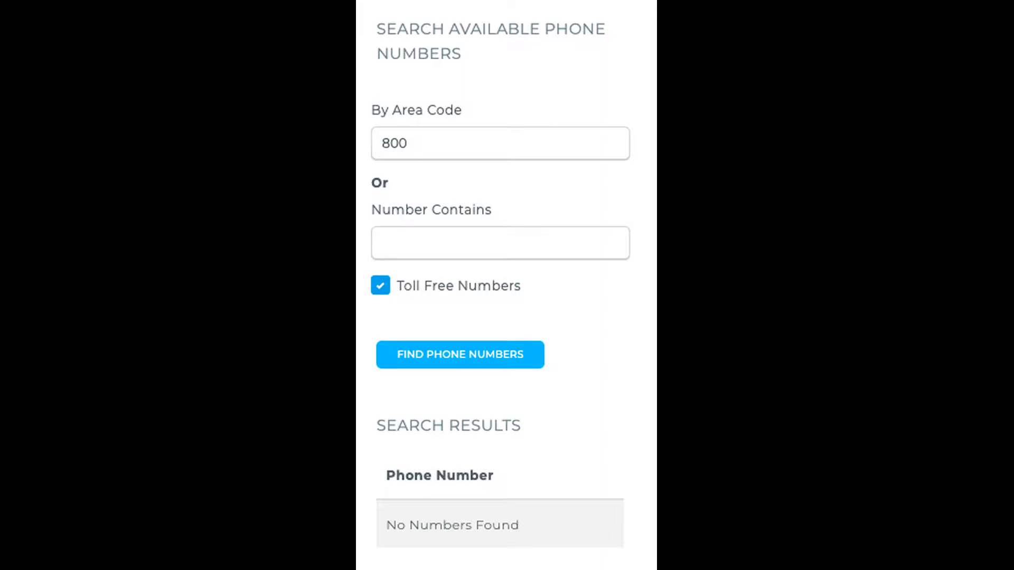
click(668, 534)
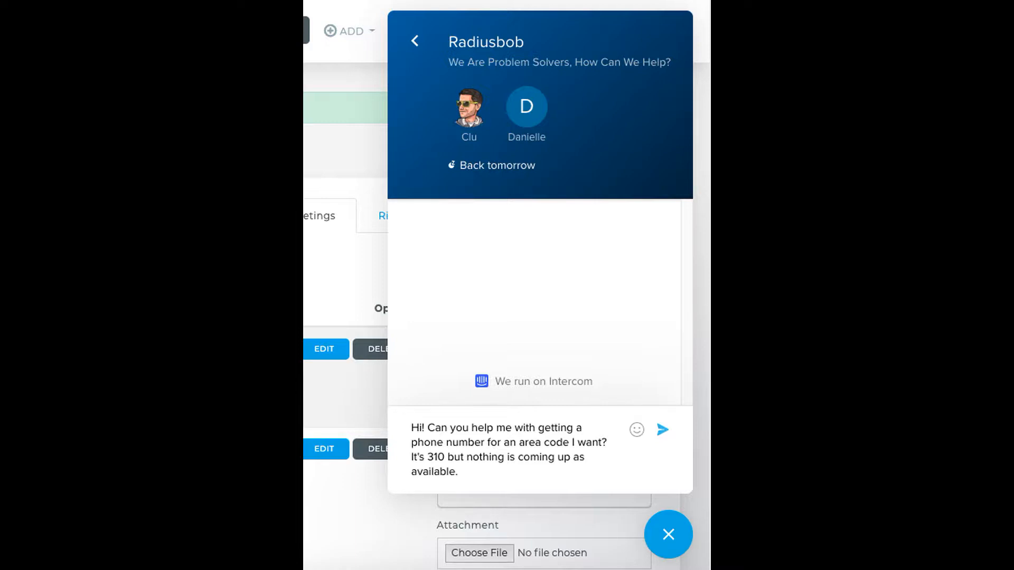
click(668, 534)
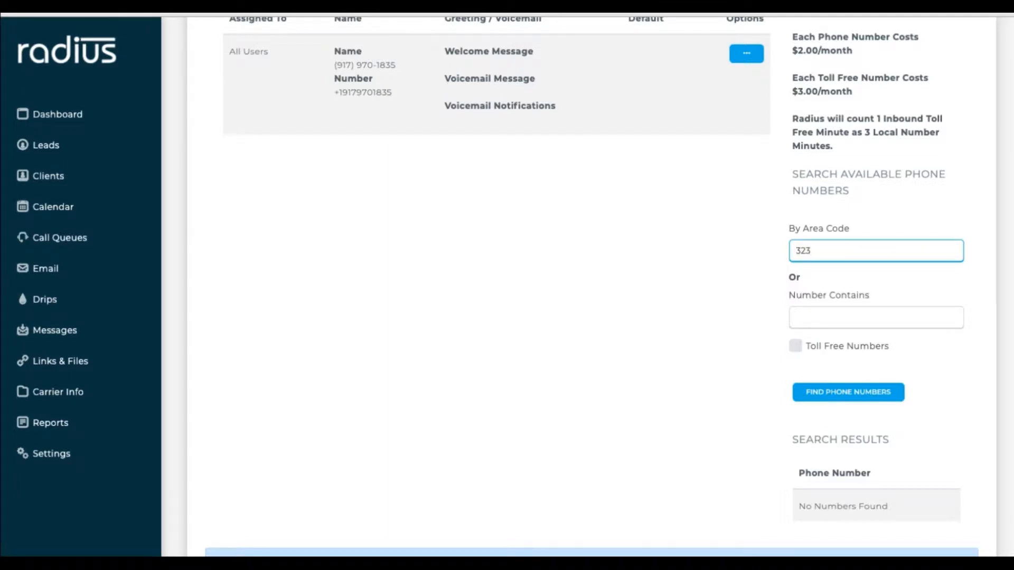
click(847, 391)
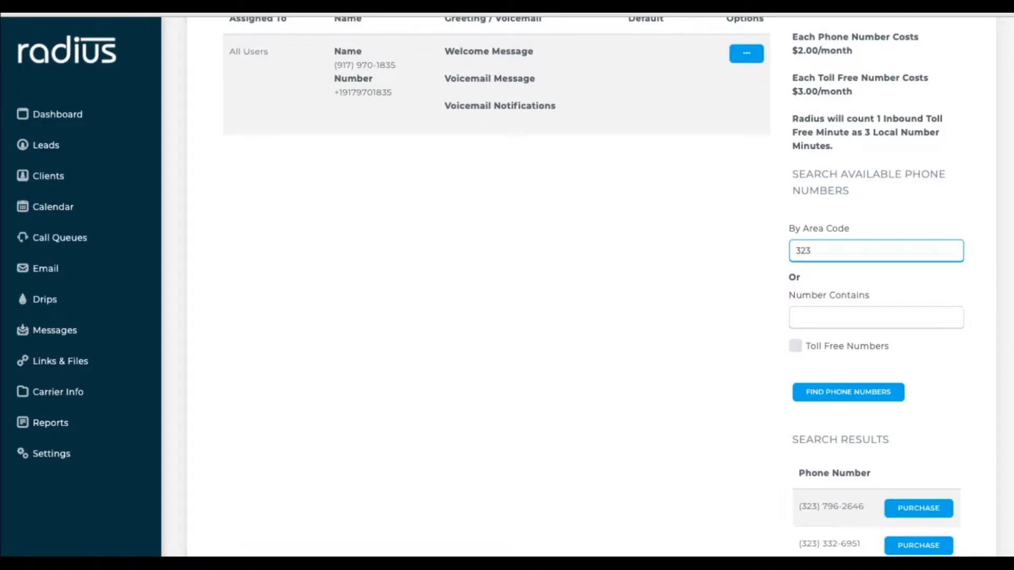
scroll(down, 3)
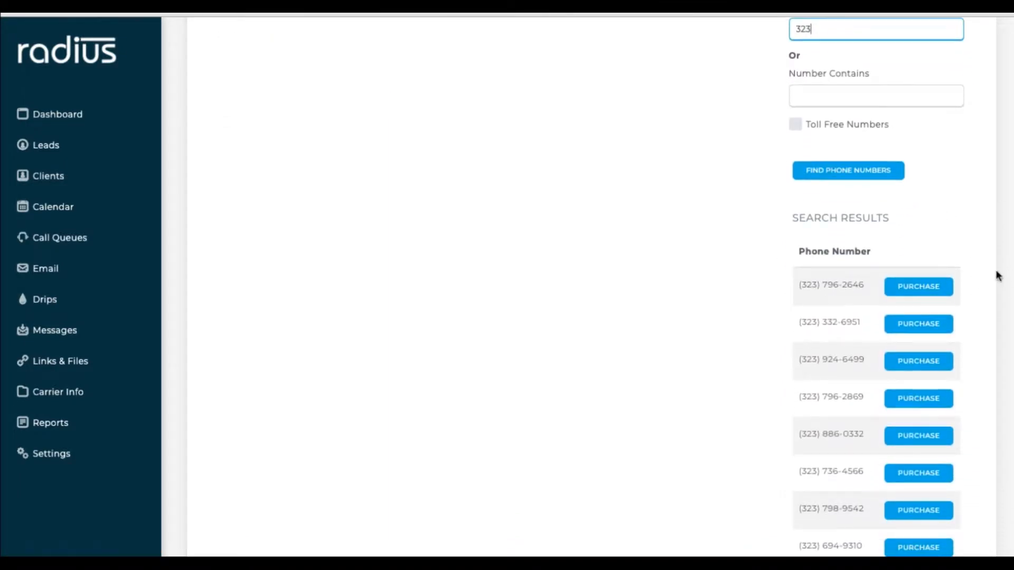
click(918, 287)
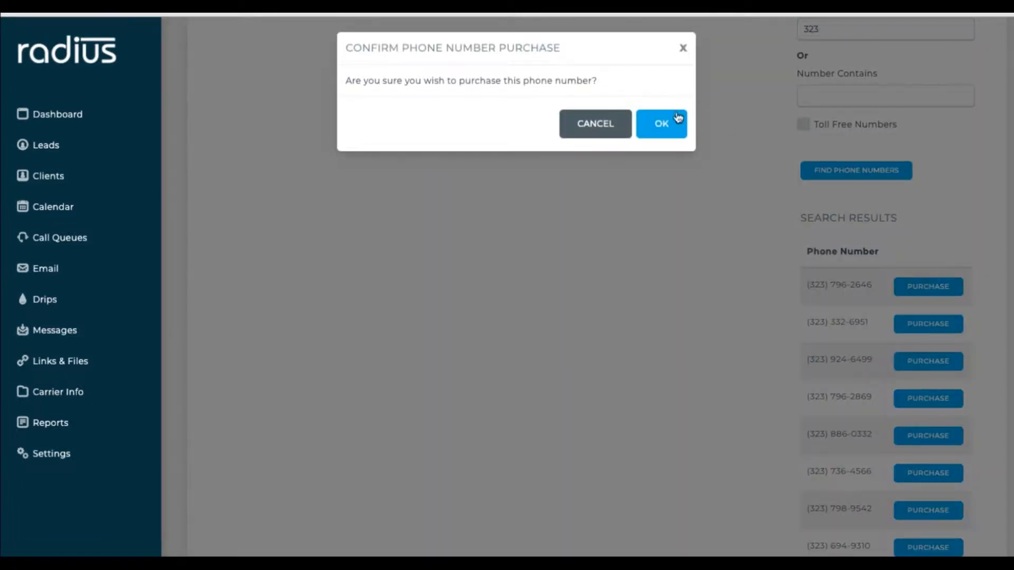
click(661, 123)
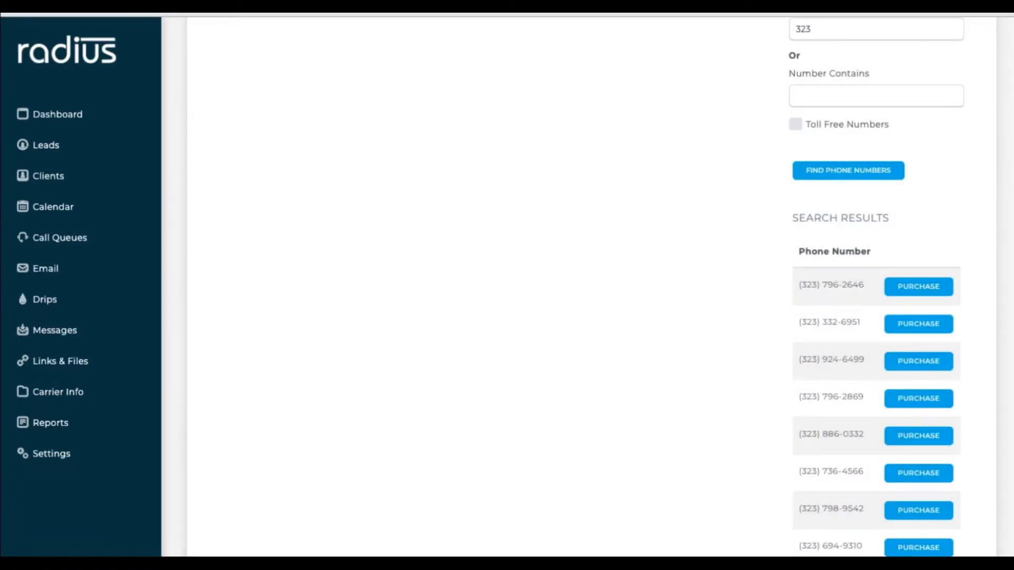
scroll(up, 3)
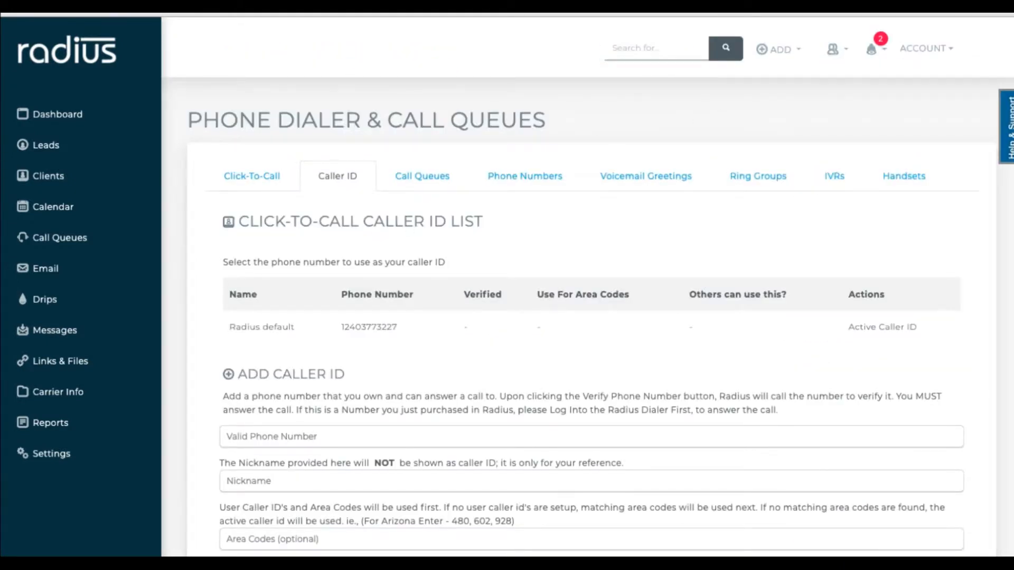
scroll(down, 3)
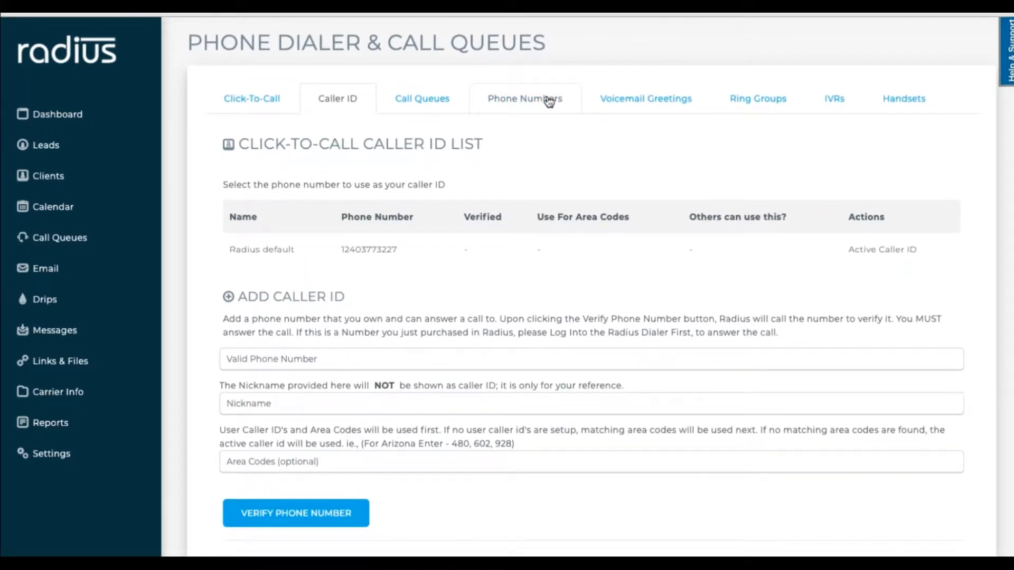
click(525, 98)
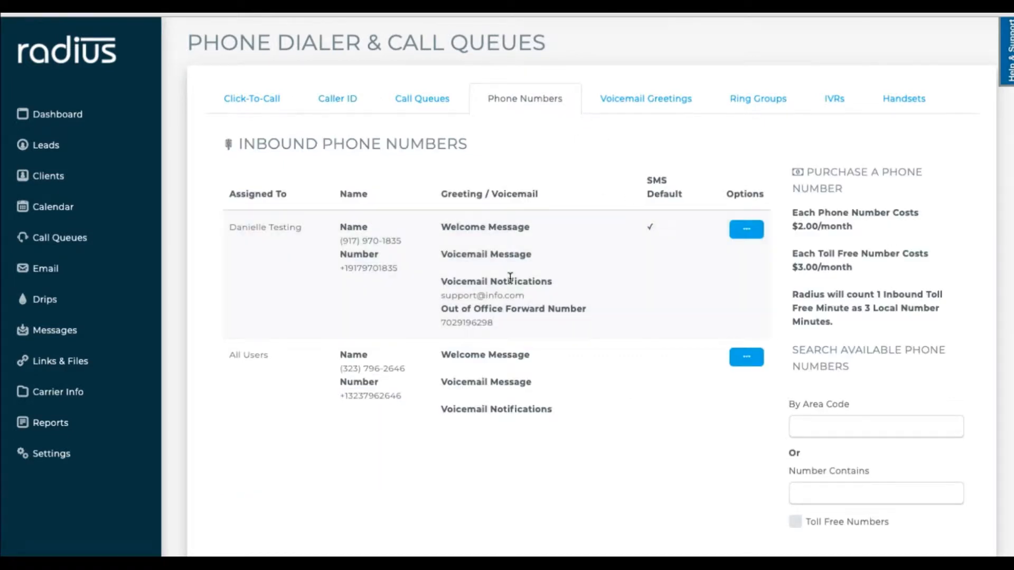
mouse_move(404, 252)
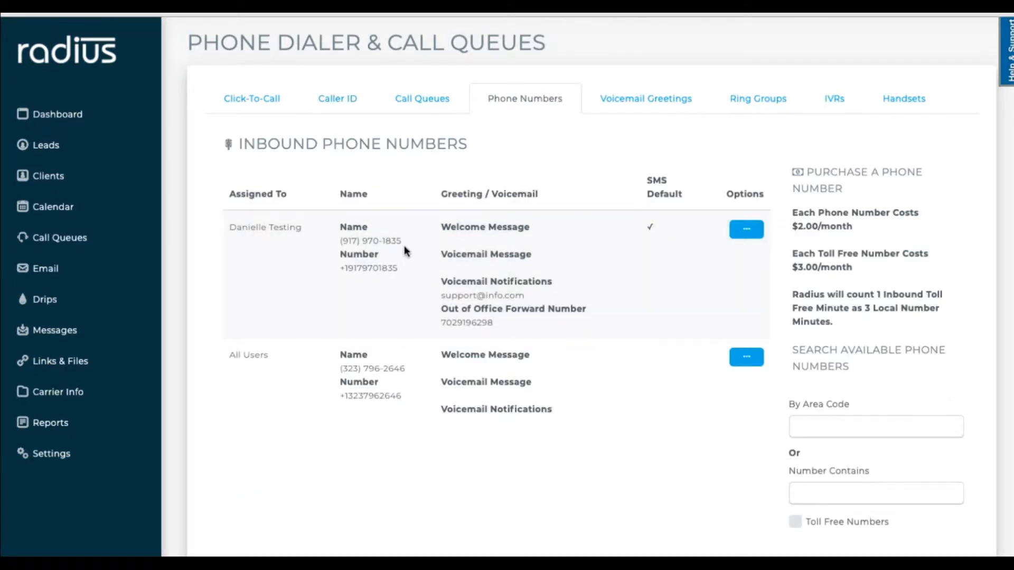
double_click(370, 240)
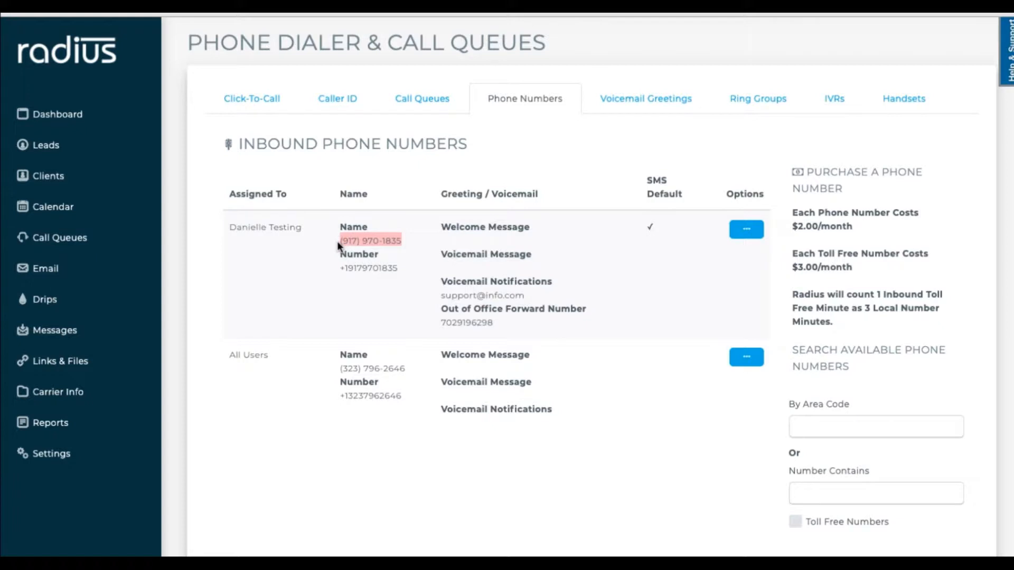
click(336, 98)
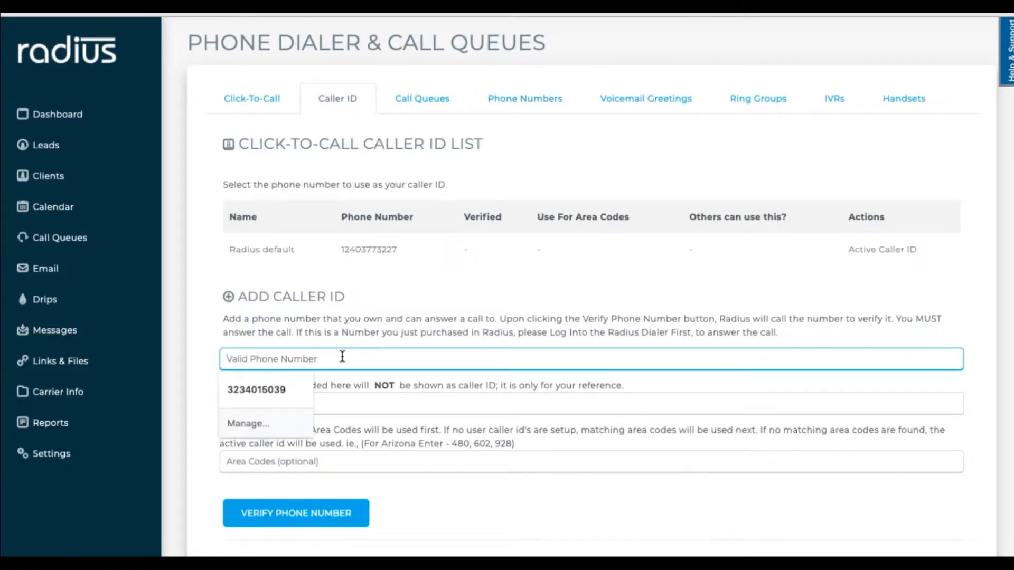
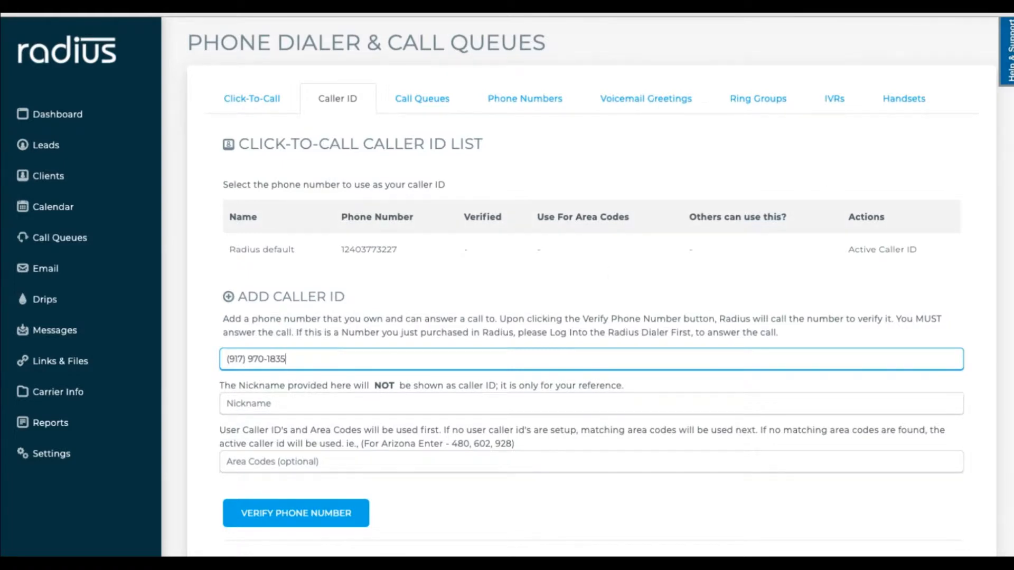
text(Main)
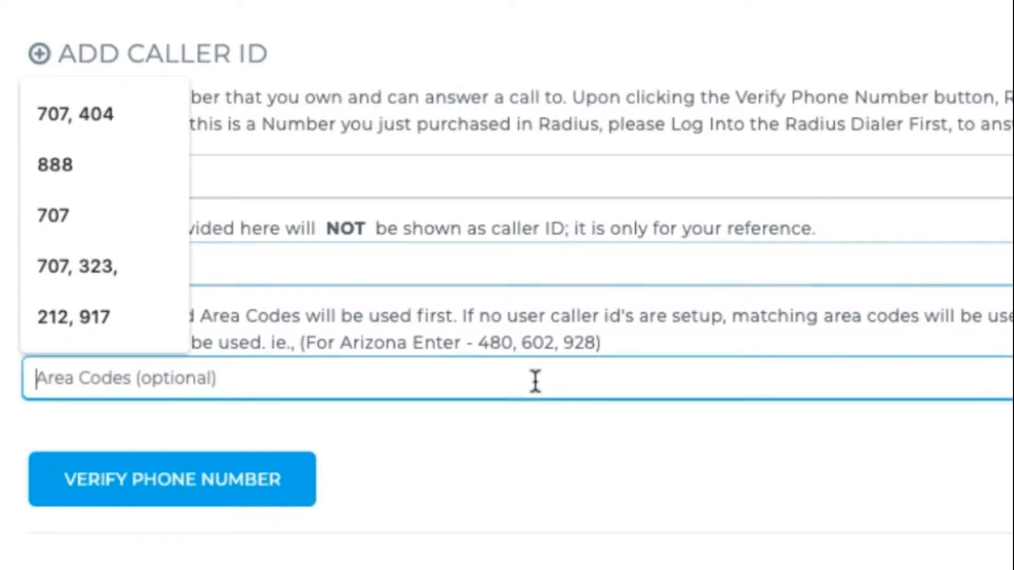
click(74, 315)
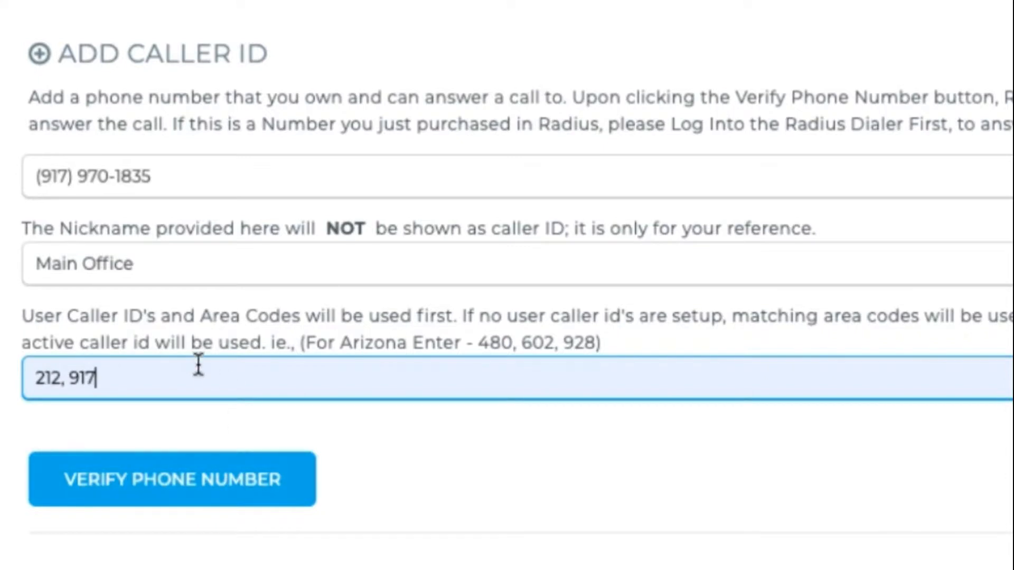
mouse_move(177, 488)
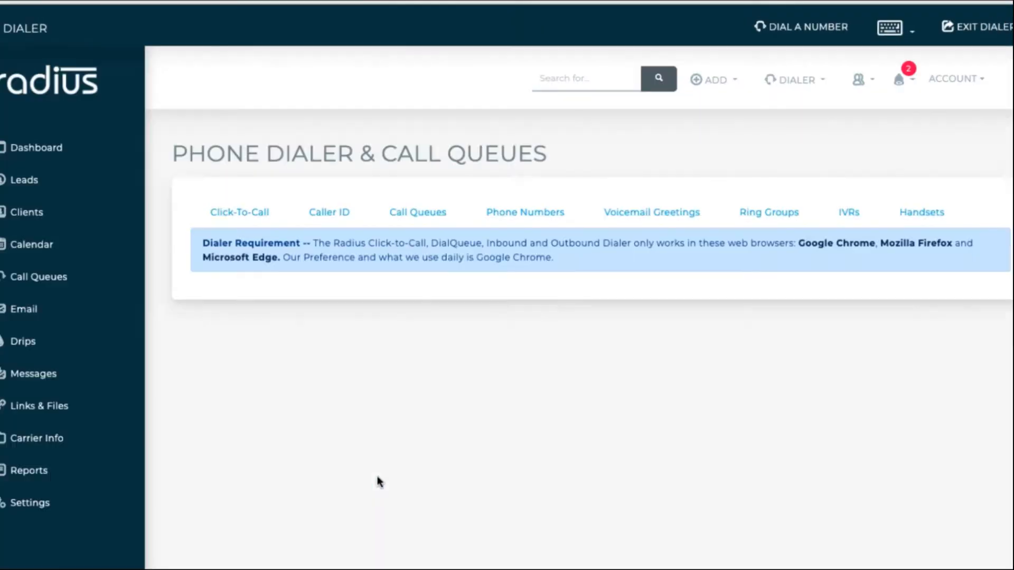
Answer the verification call, allow the microphone and key in the code to verify the Main Office caller ID
click(328, 212)
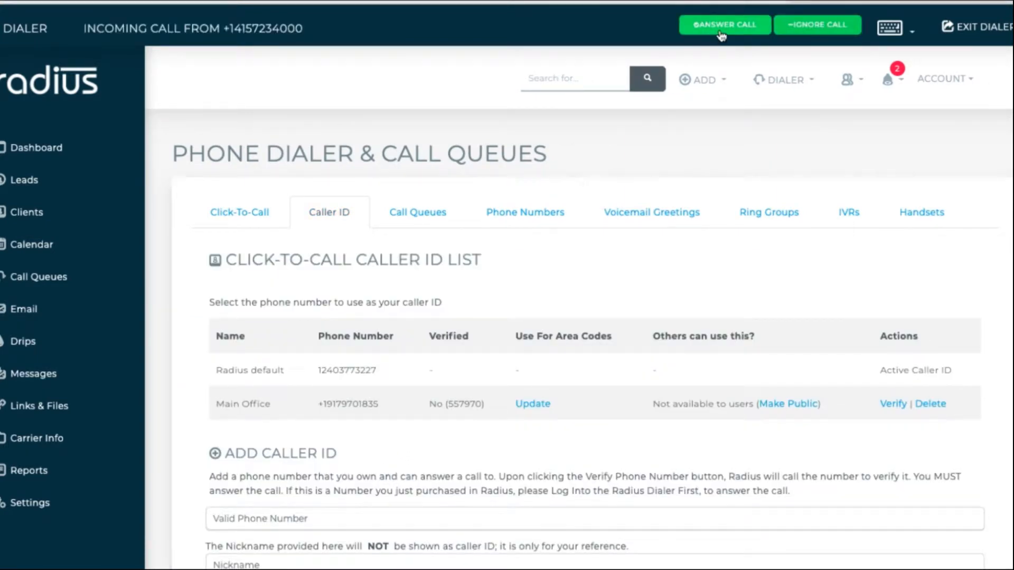
click(724, 25)
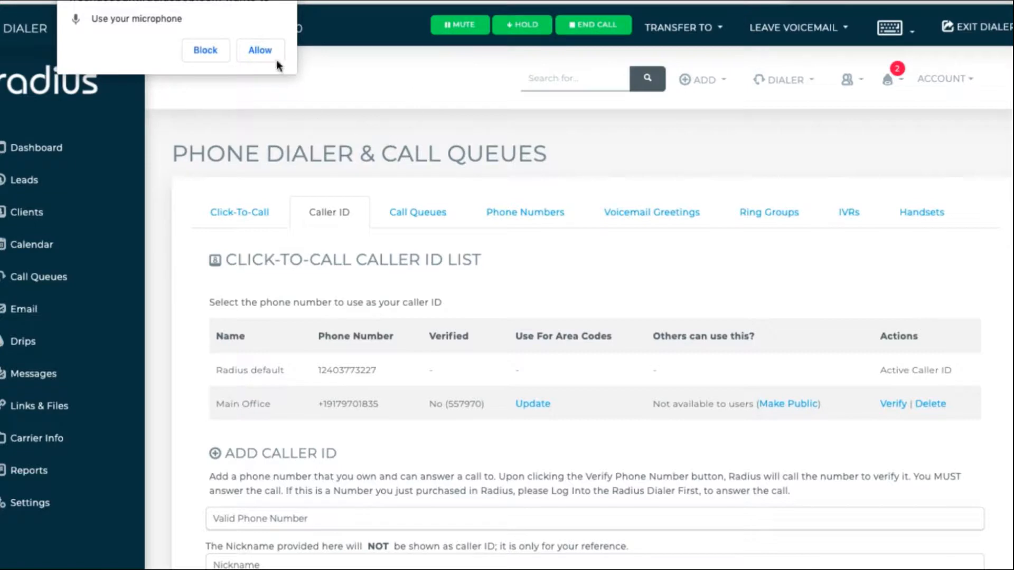
click(260, 51)
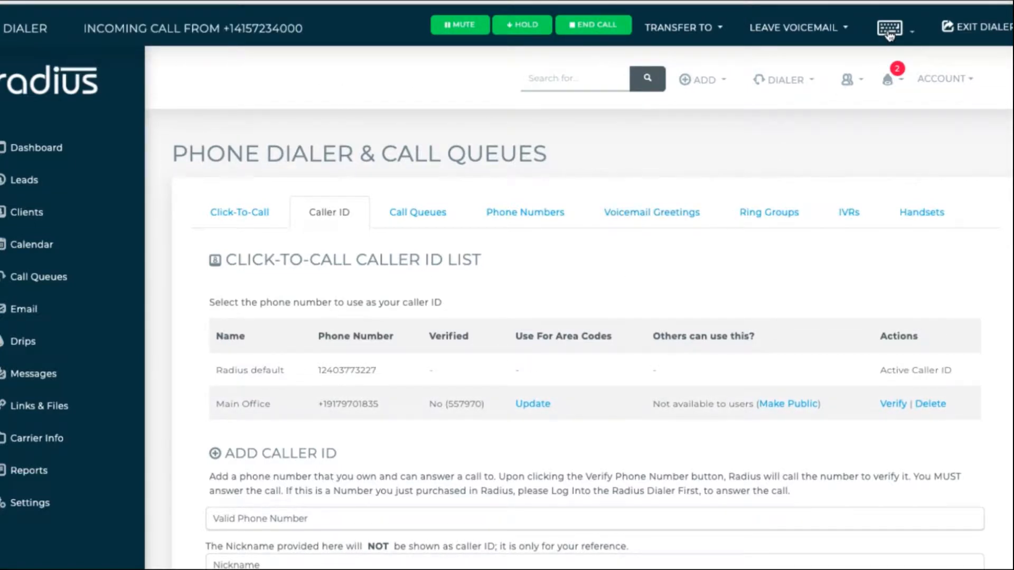
click(888, 27)
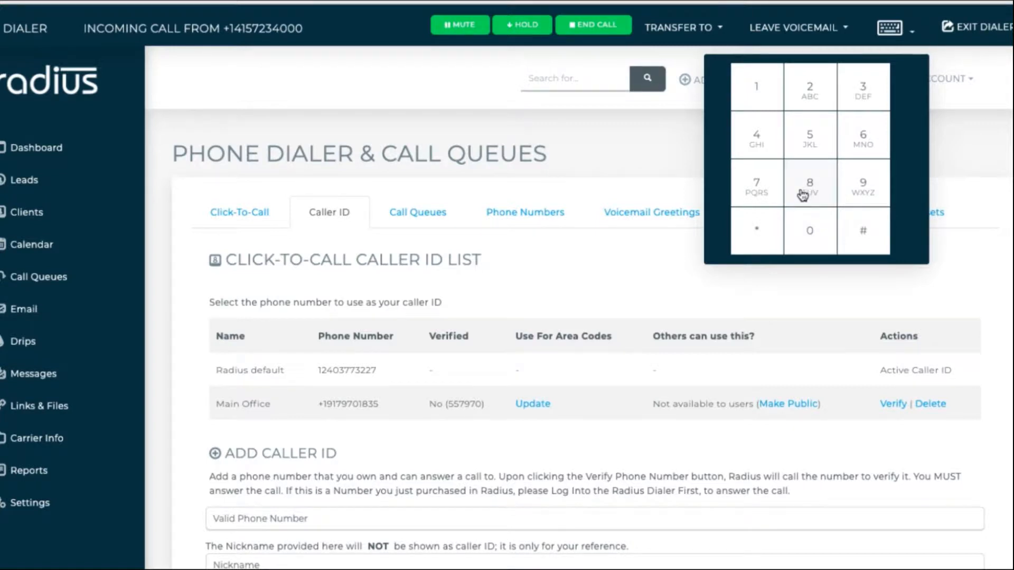
click(592, 26)
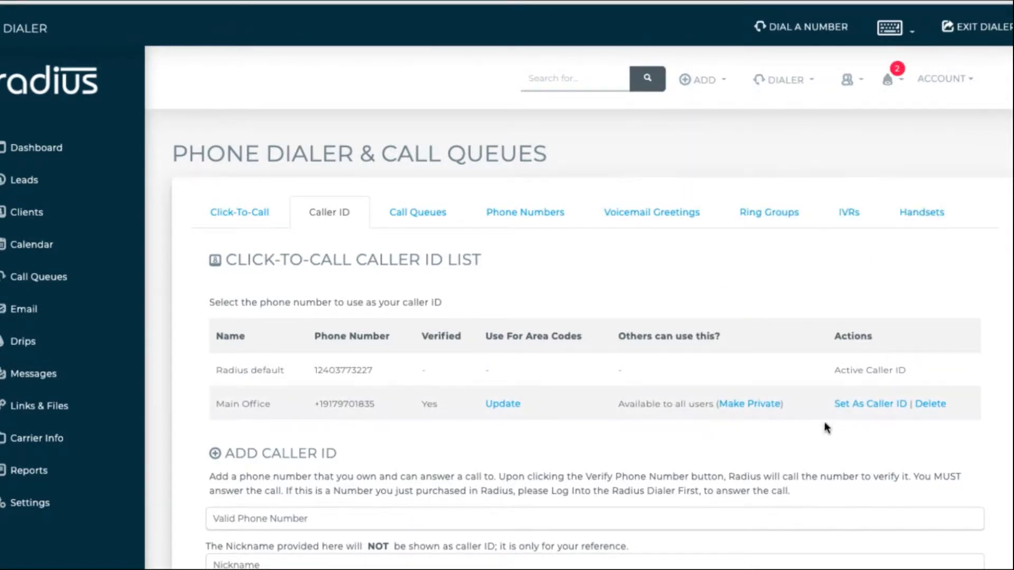
mouse_move(878, 402)
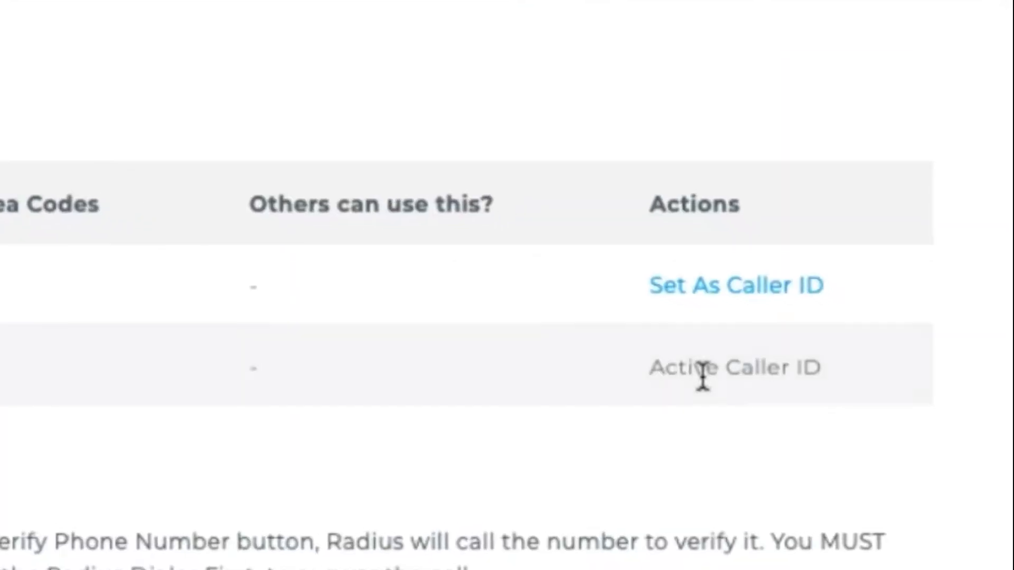
Scroll the caller ID list to review Main Office as the active caller ID
scroll(down, 3)
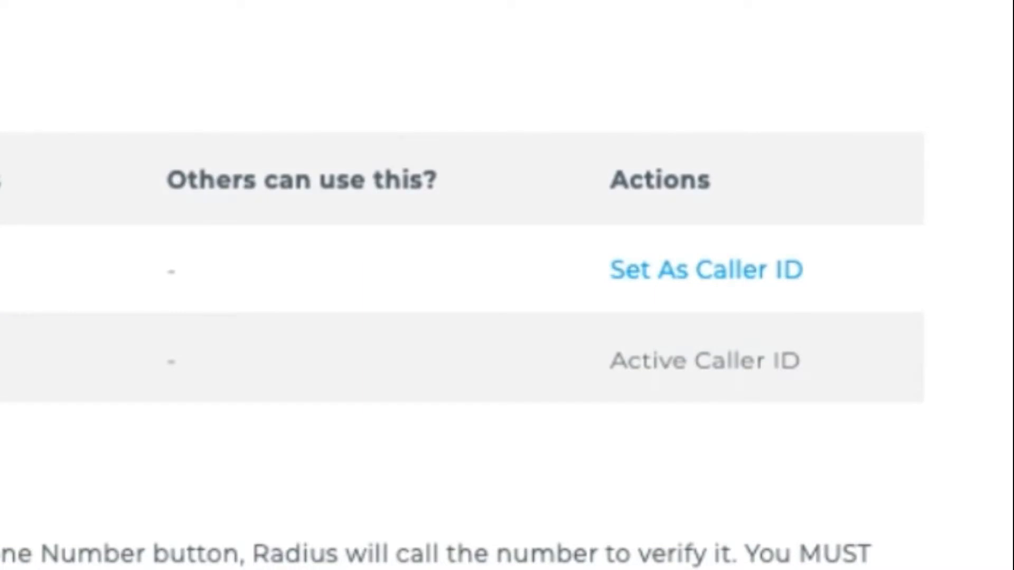
scroll(down, 3)
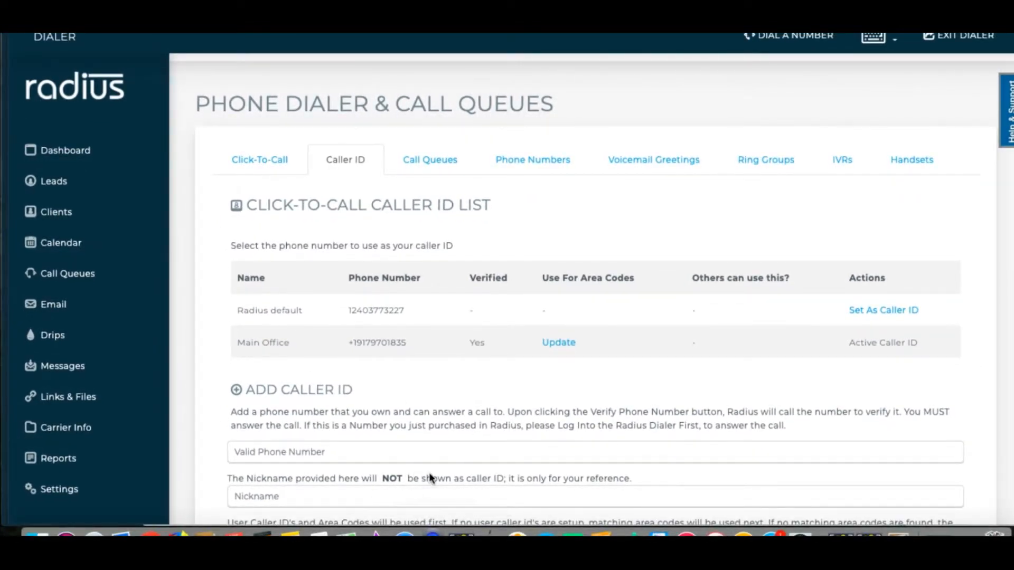
click(653, 159)
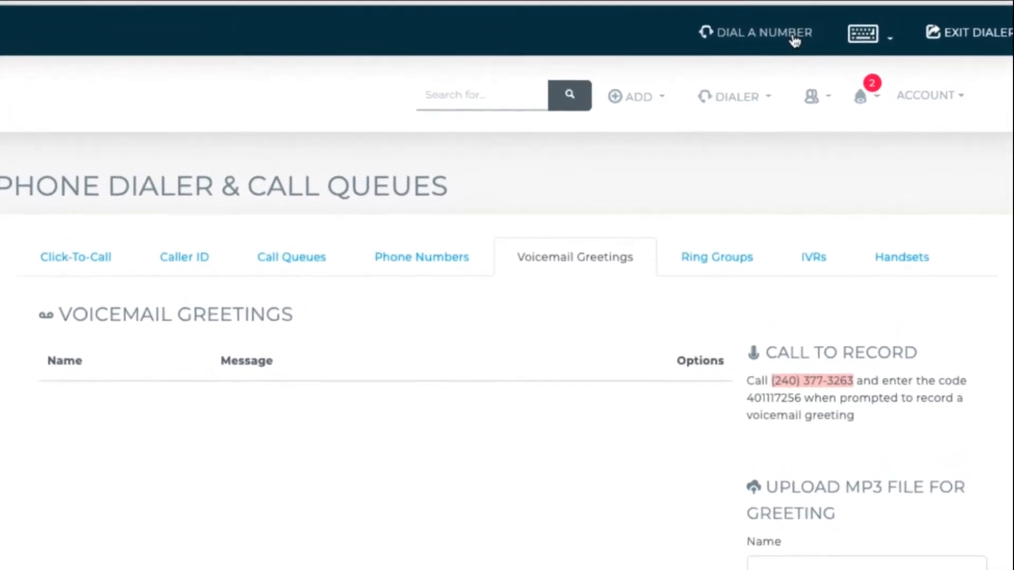
click(756, 33)
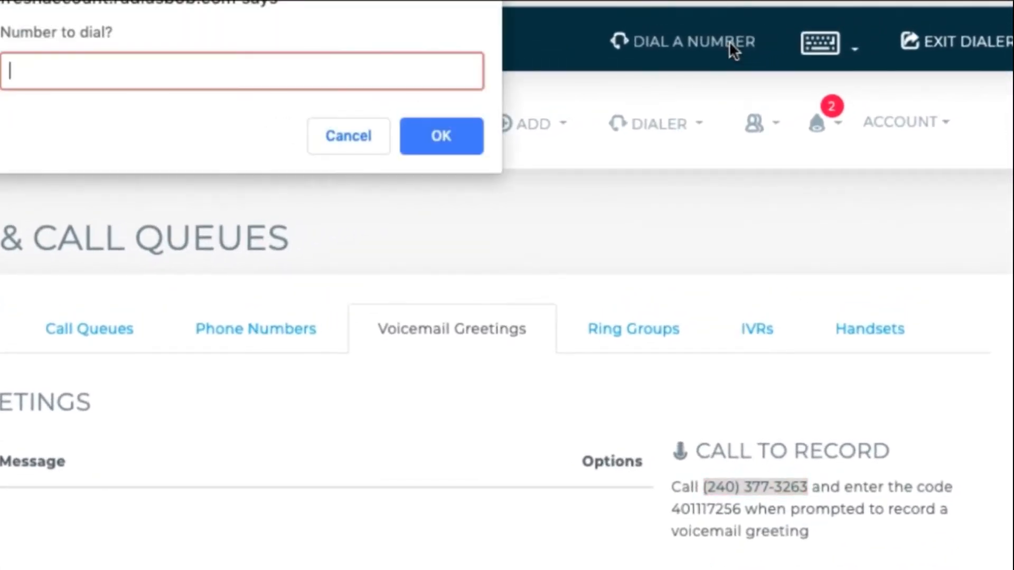
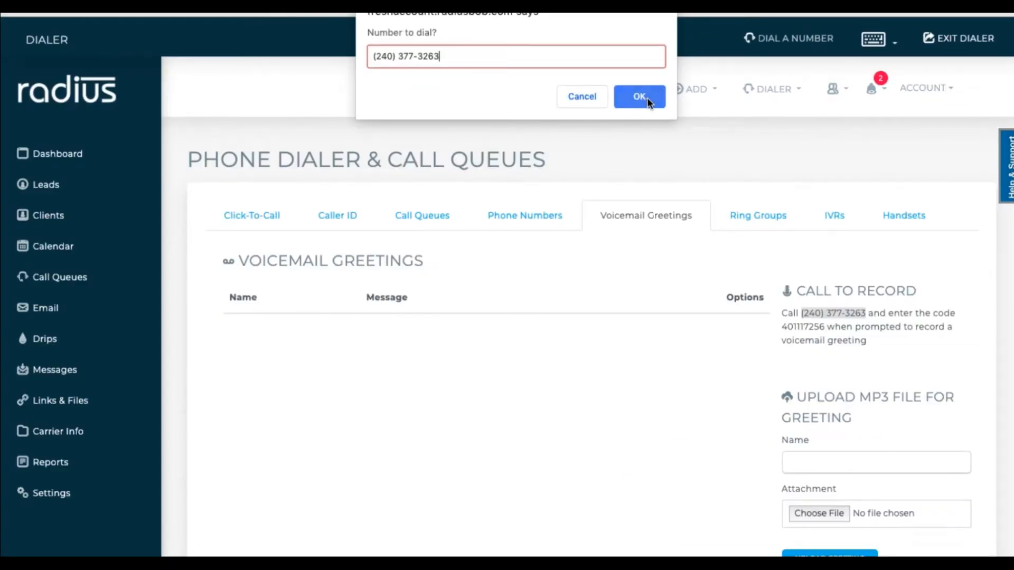
click(638, 96)
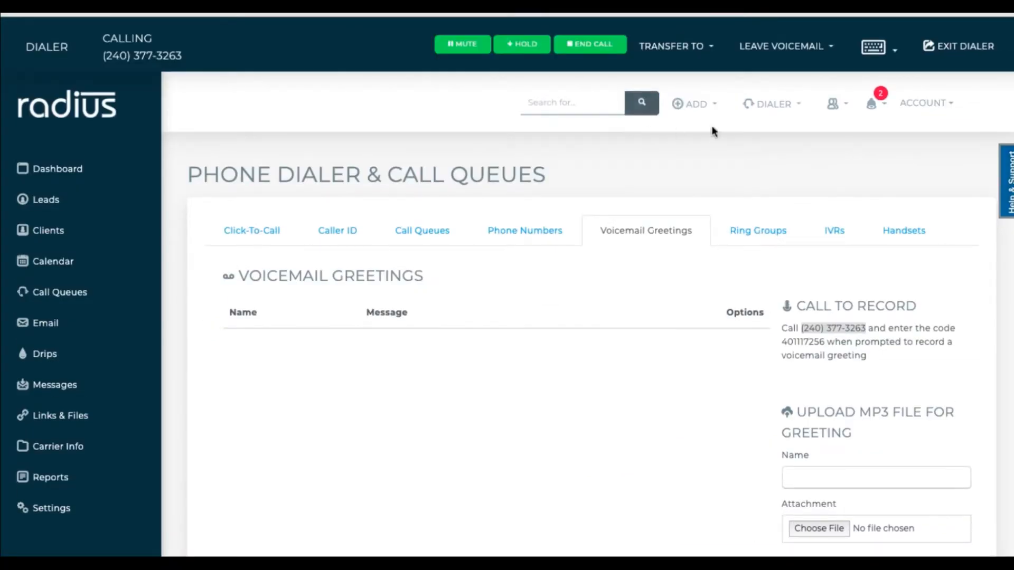
click(872, 45)
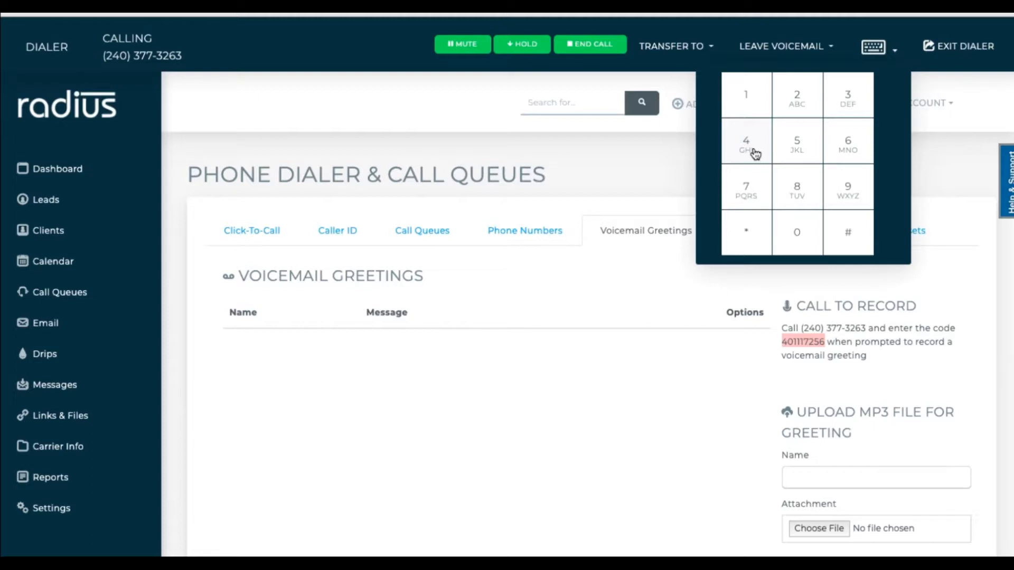
click(746, 140)
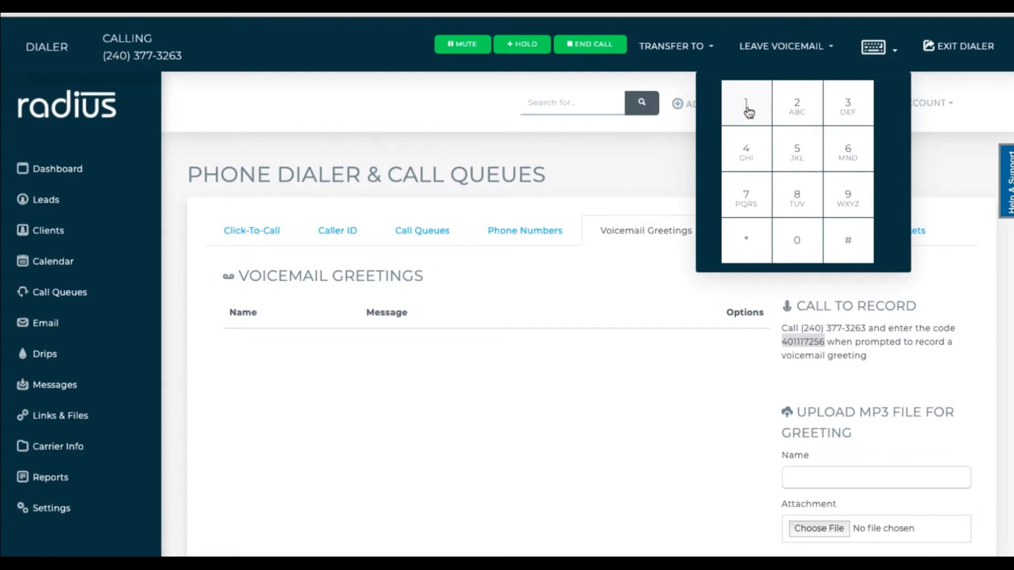
mouse_move(796, 104)
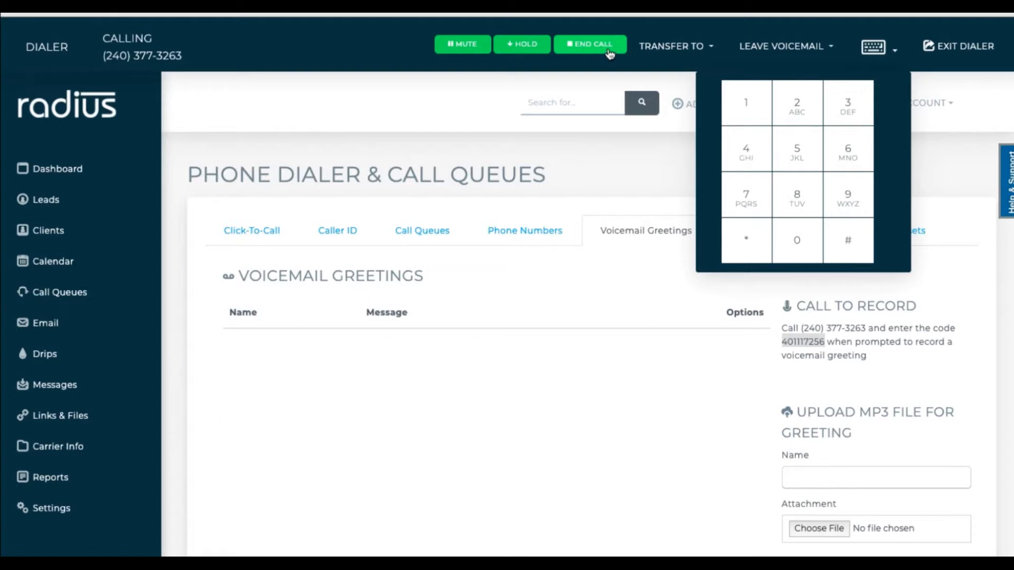
click(589, 45)
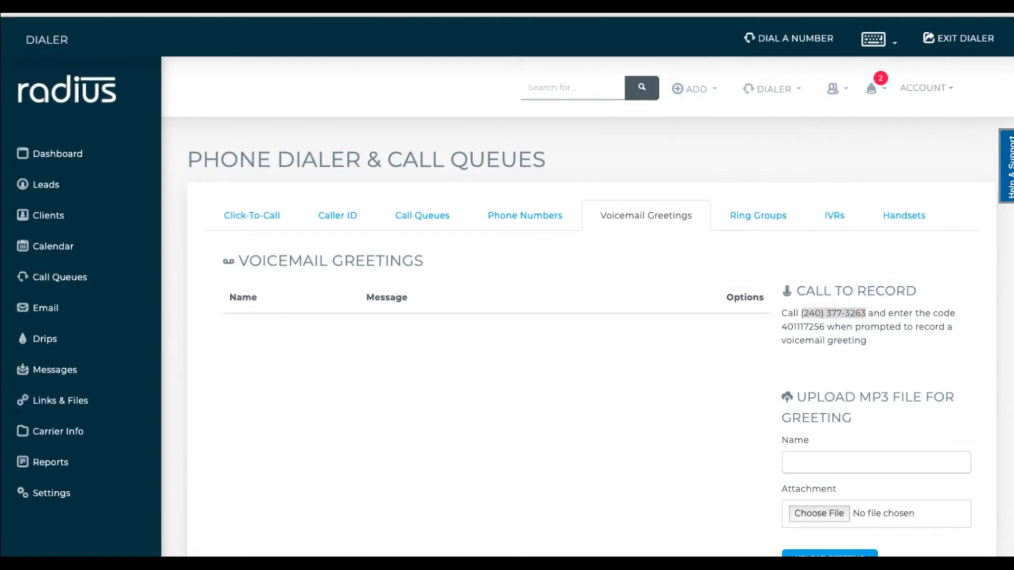
Upload Call May Be Recorded.m4a as a greeting named "Call May Be Recorded"
scroll(down, 3)
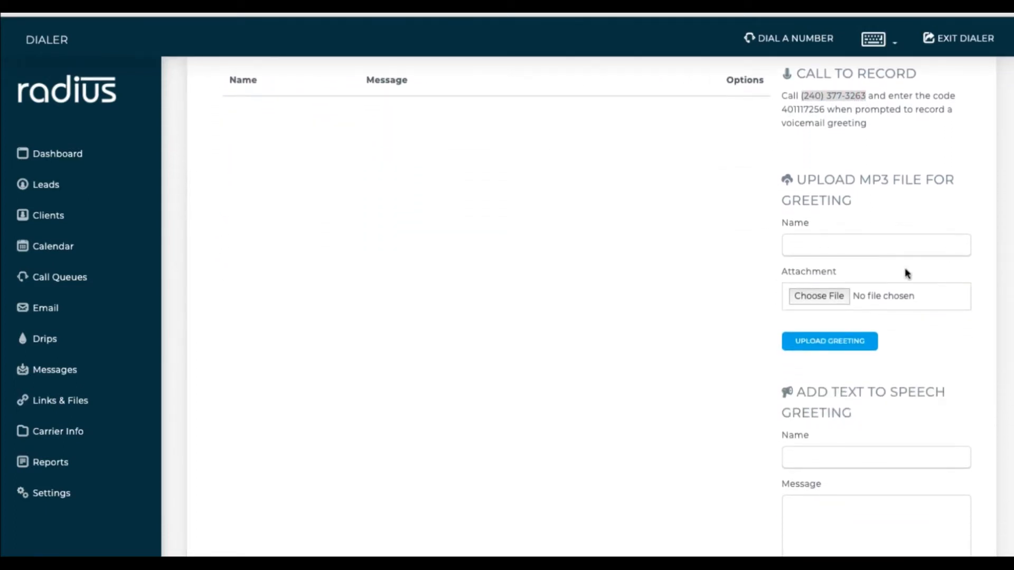
click(874, 244)
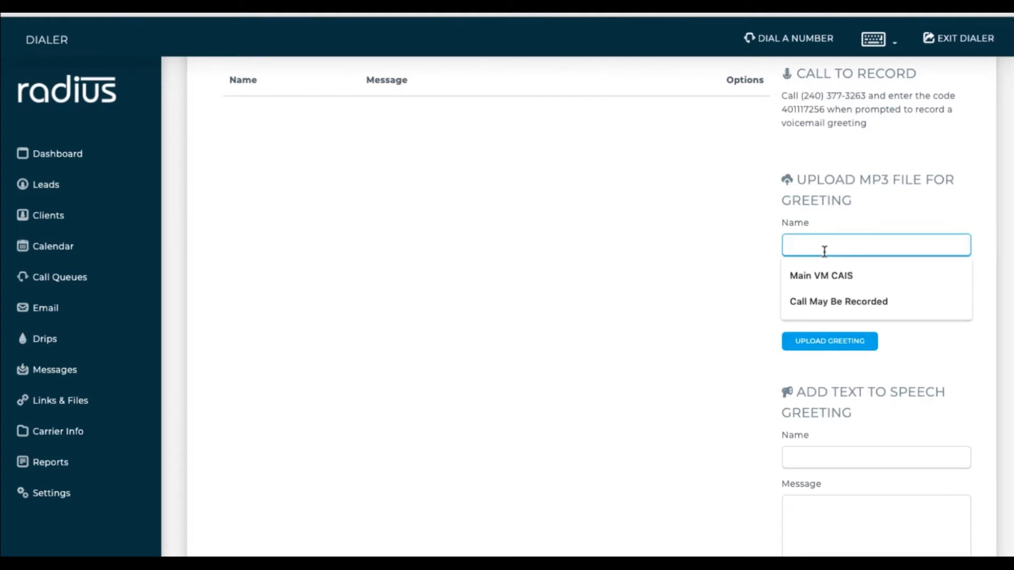
click(837, 301)
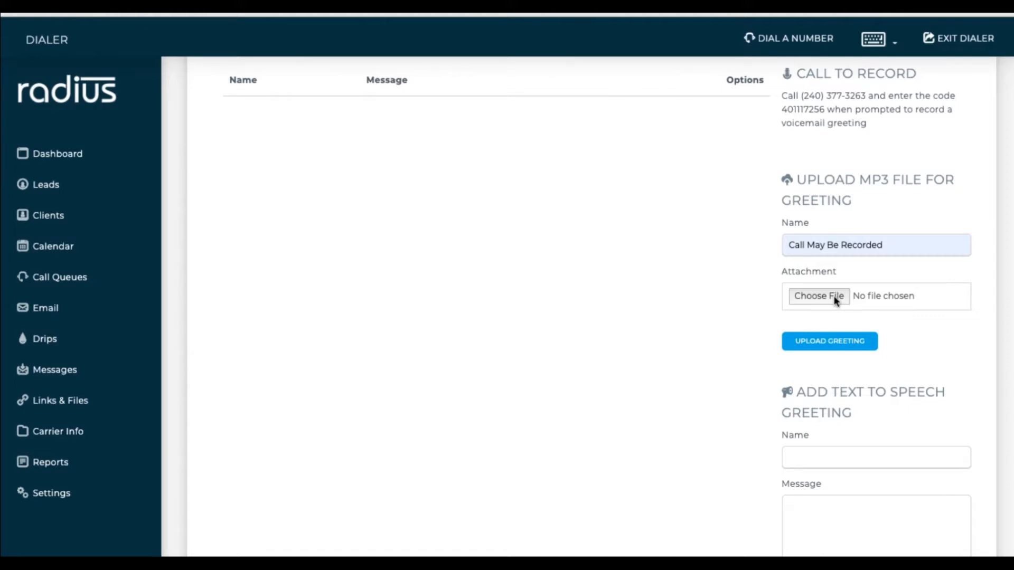
click(817, 296)
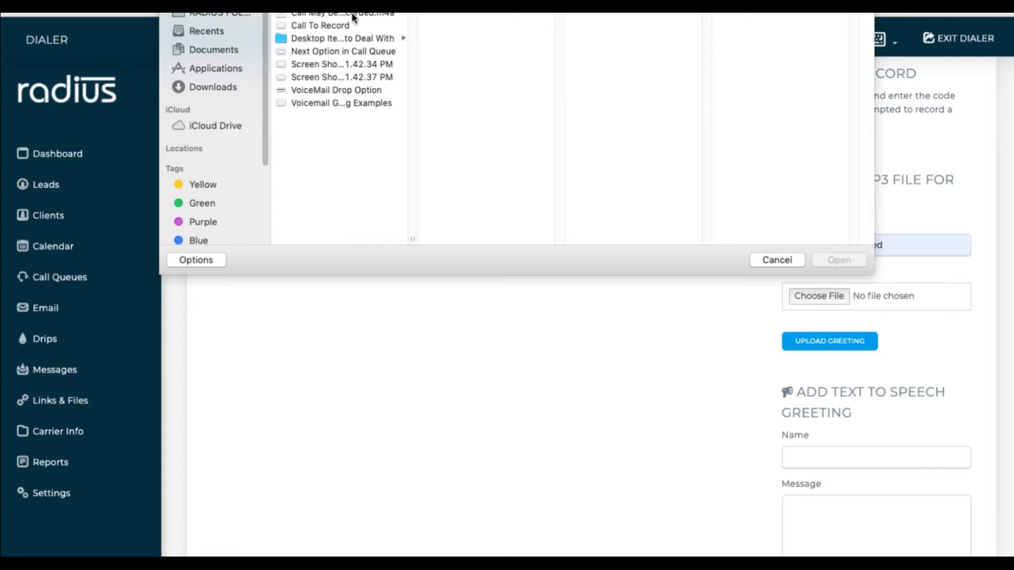
click(336, 13)
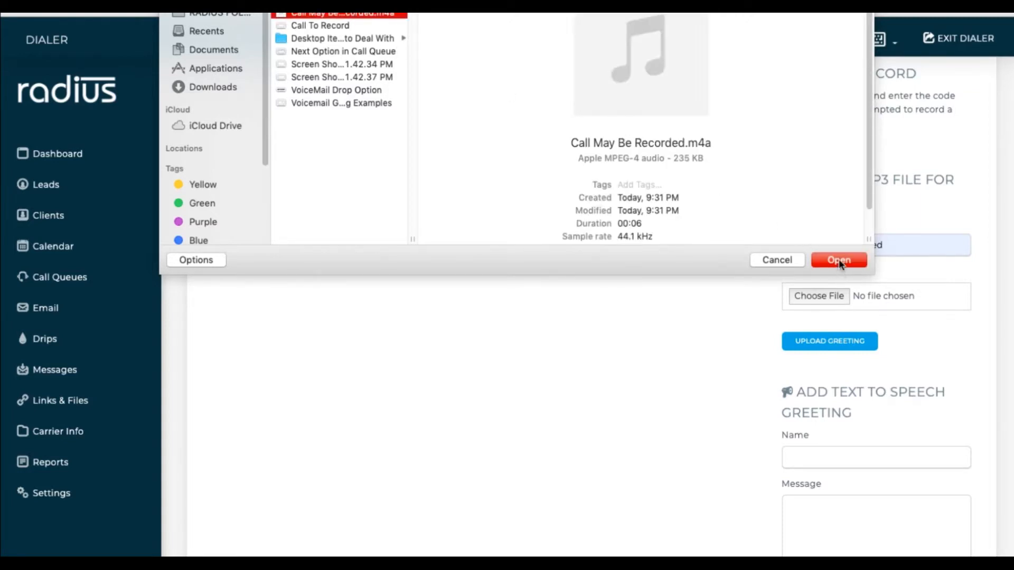
click(837, 260)
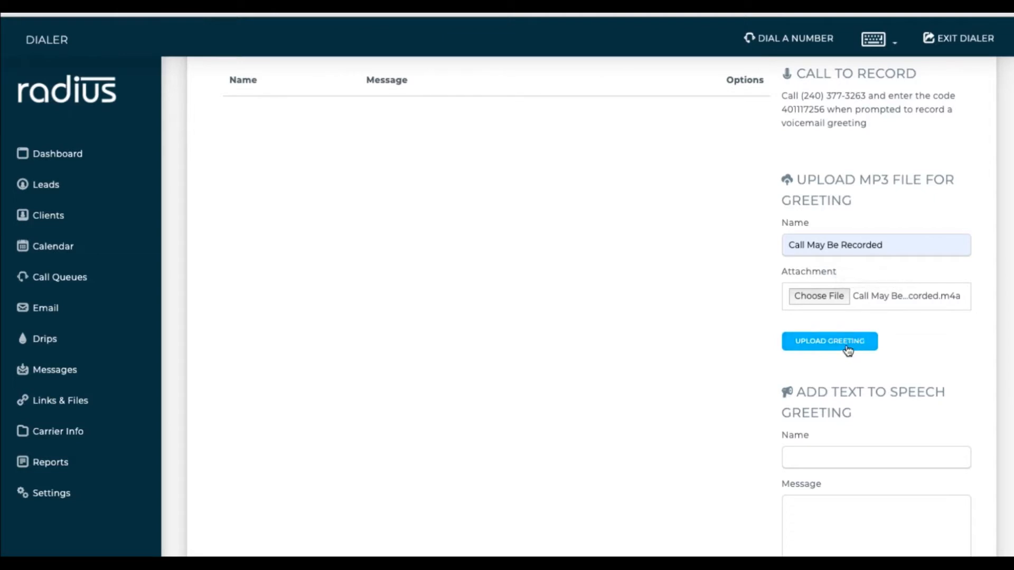
click(829, 341)
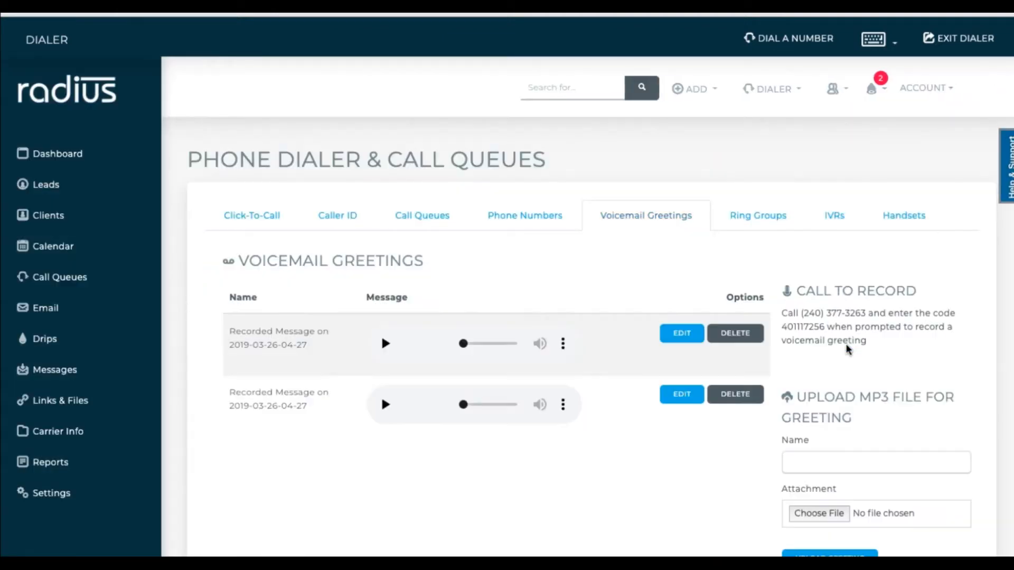
scroll(down, 3)
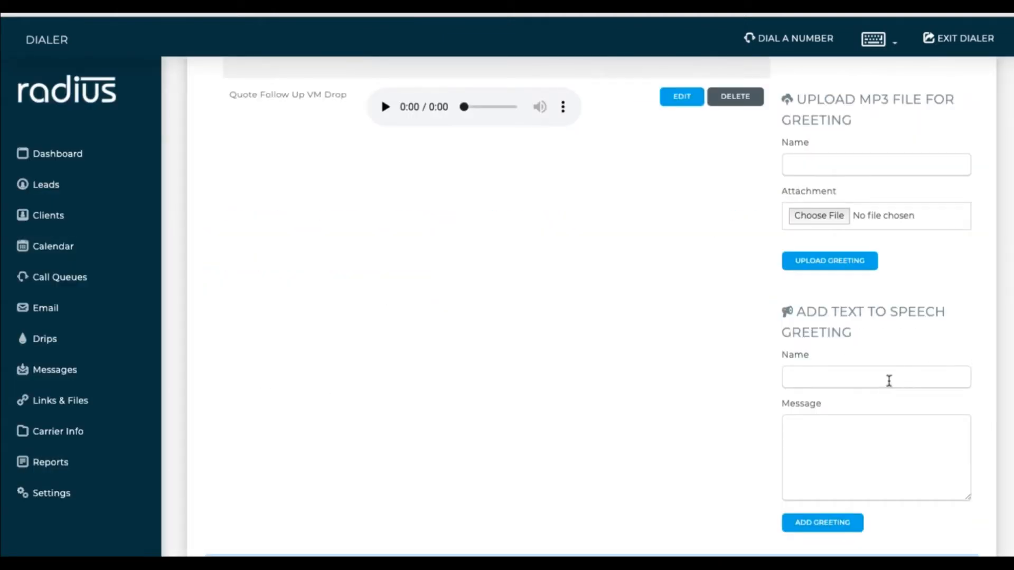
Name the greeting 'Call May Be Recorded' with message ending 'for quality assurance.'
click(875, 377)
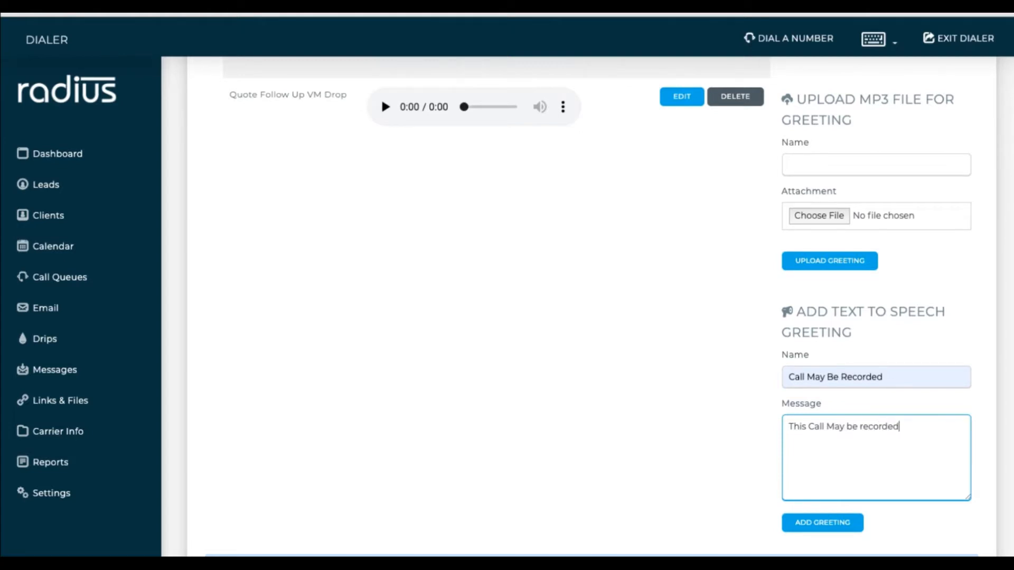
text(for quality)
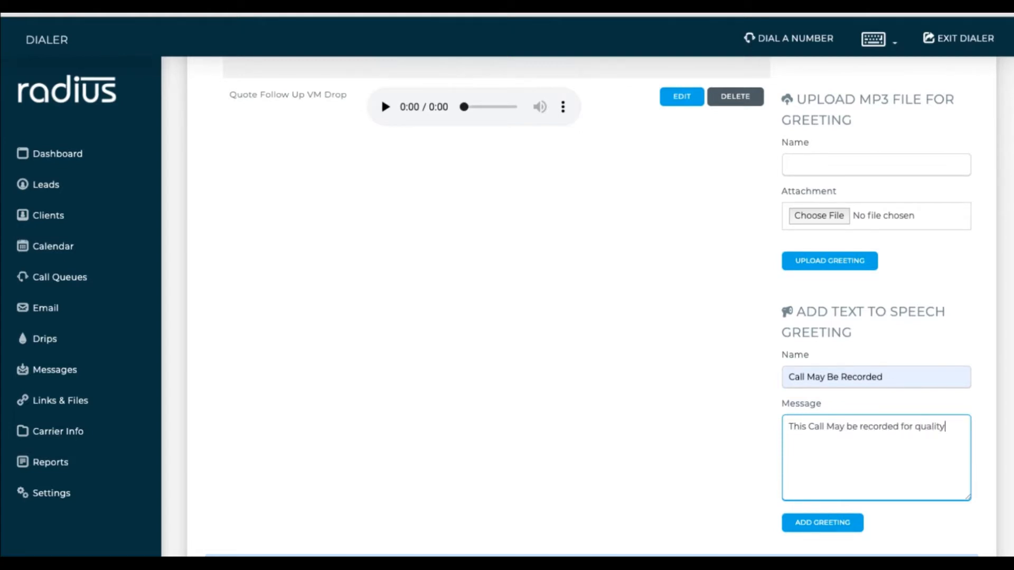
text(assurance.)
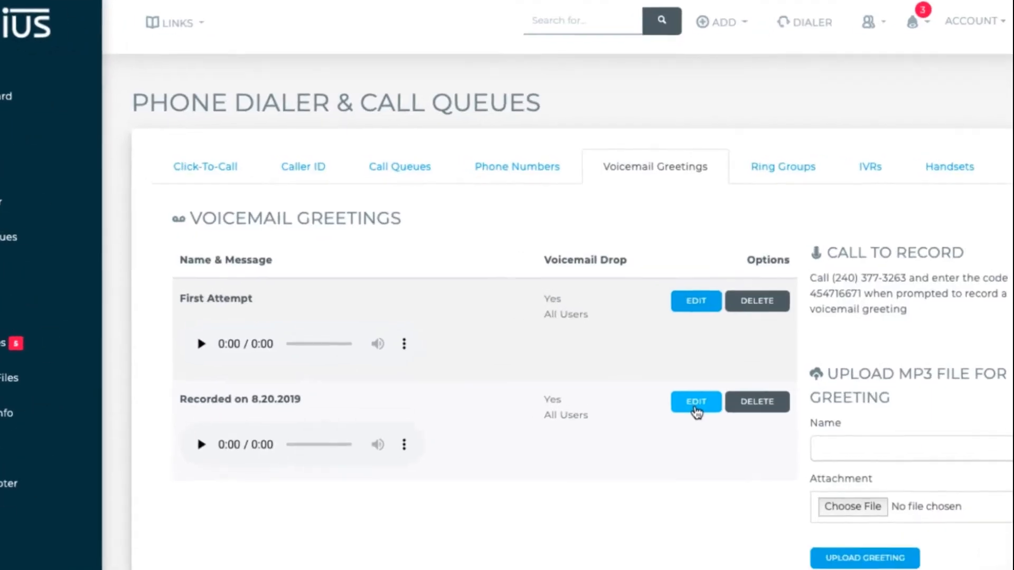
Edit the greeting recorded on 8.20.2019 and rename it 'Welcome Greeting'
click(695, 402)
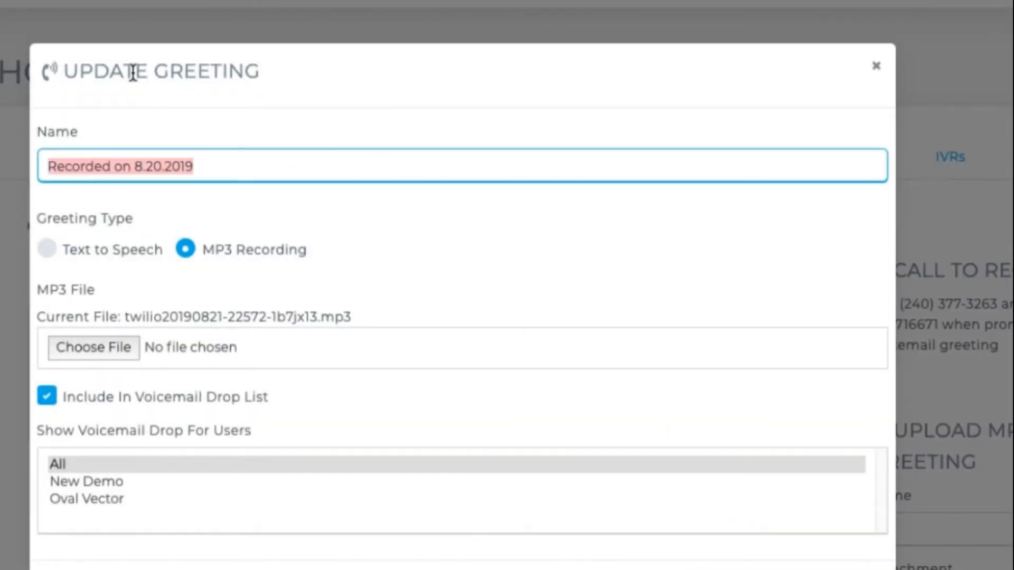
text(Welcome Greeting)
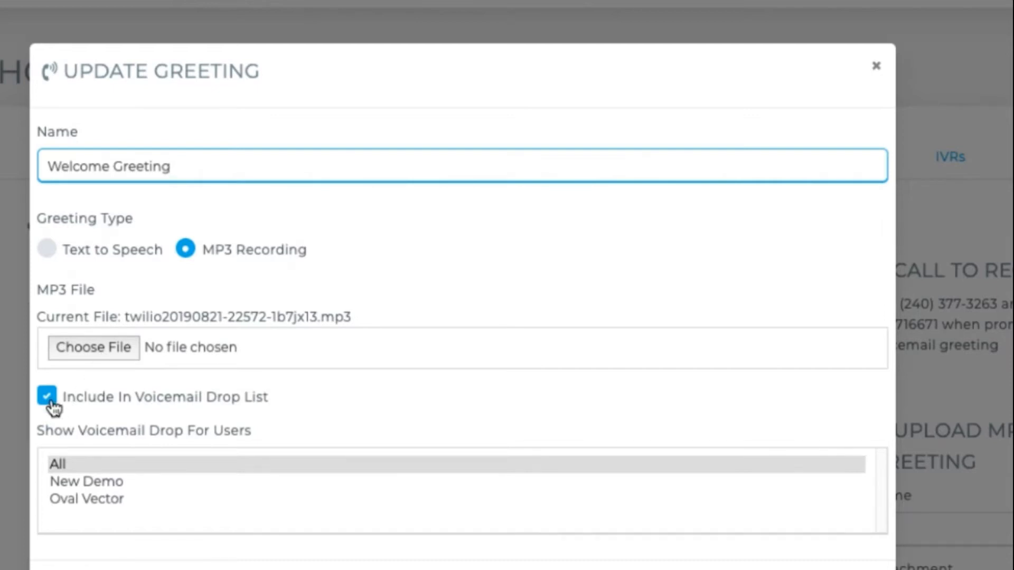
Keep it in the voicemail drop list for All users and save the greeting
click(46, 396)
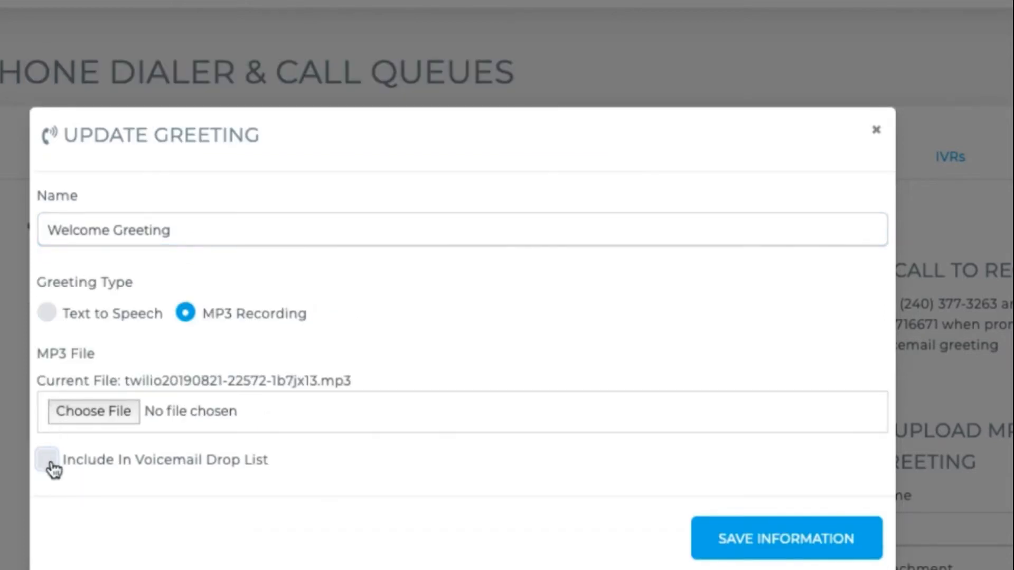
click(47, 460)
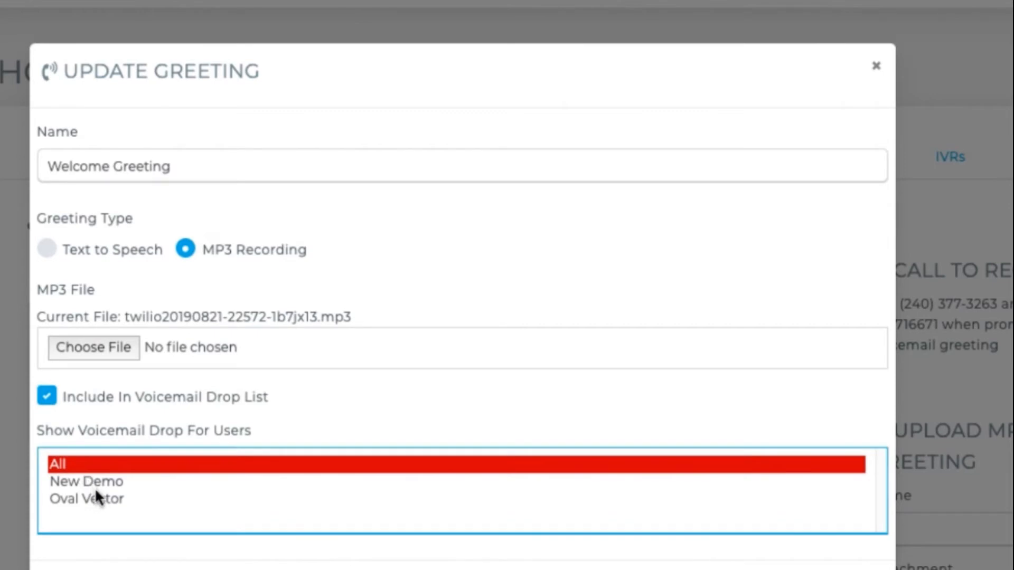
click(86, 481)
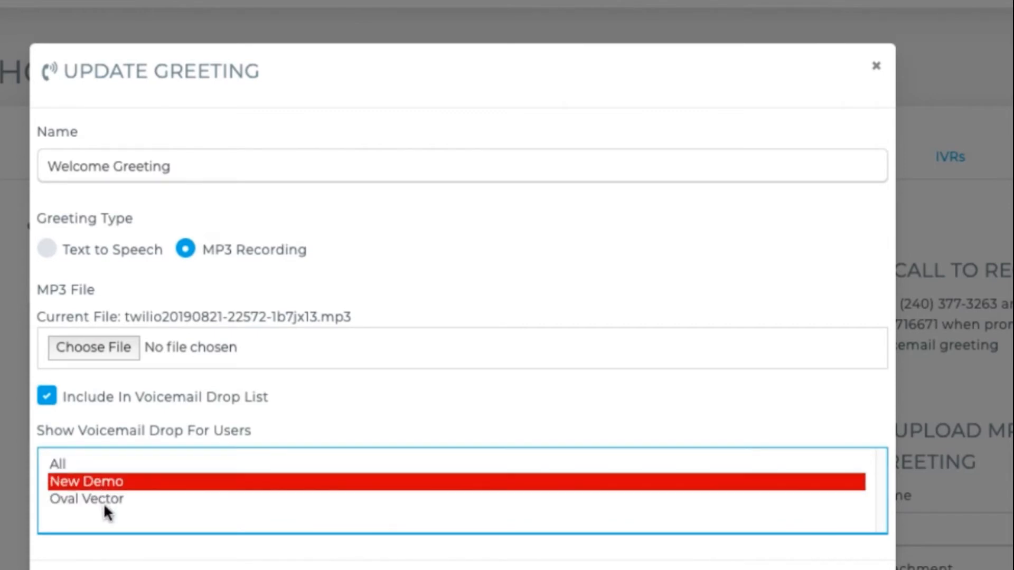
click(58, 464)
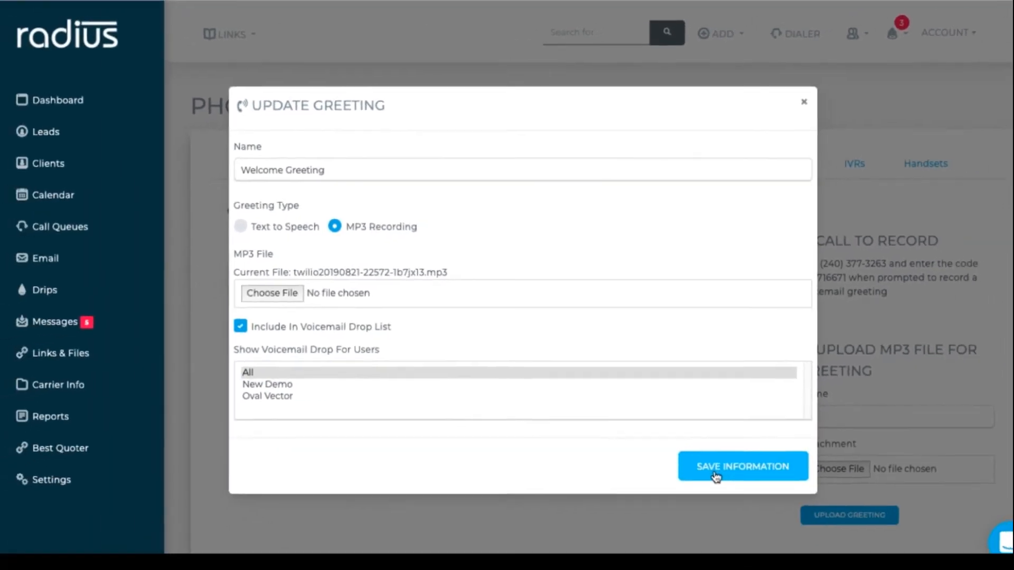
click(741, 466)
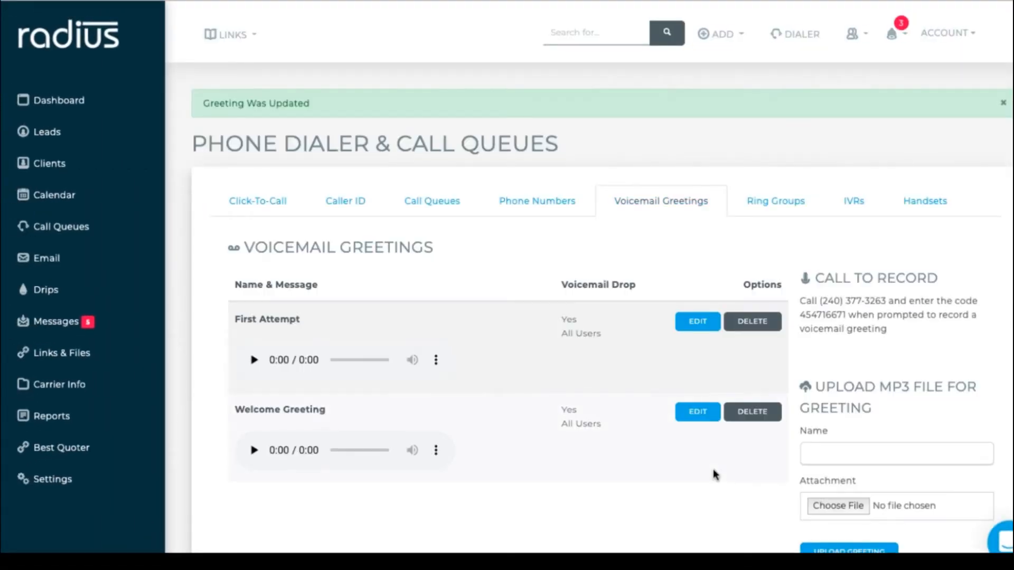
click(536, 201)
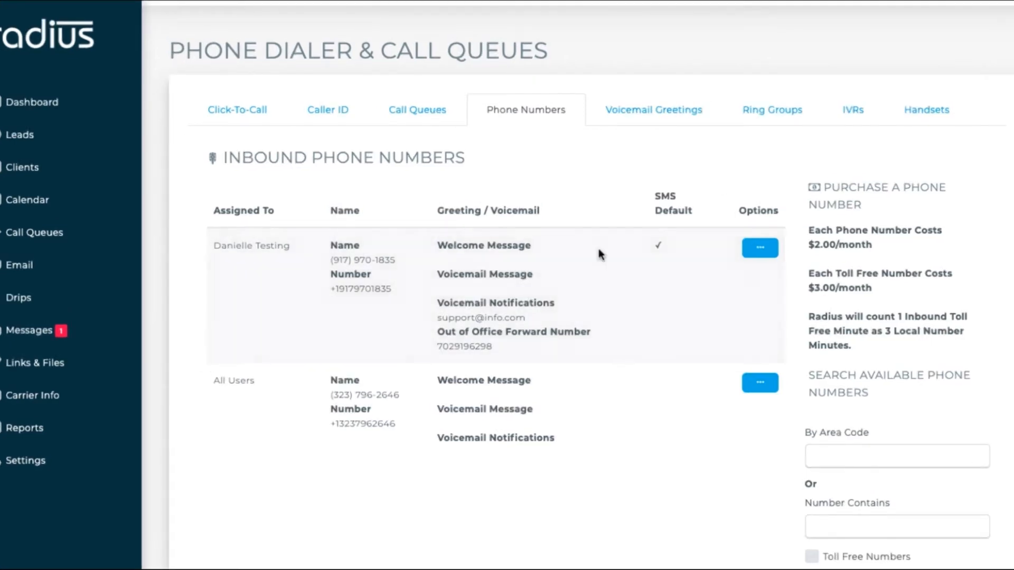
mouse_move(631, 283)
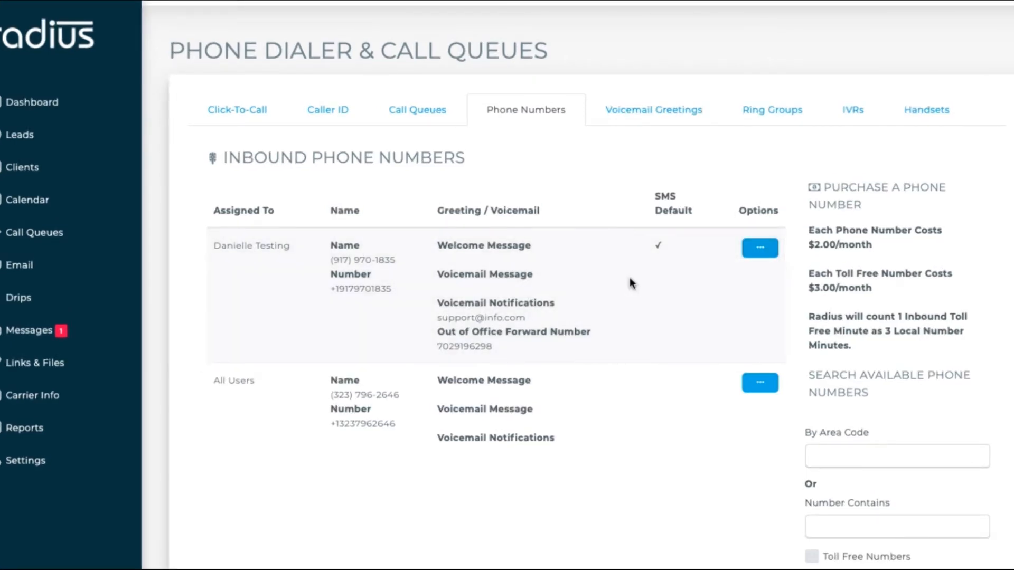
click(759, 247)
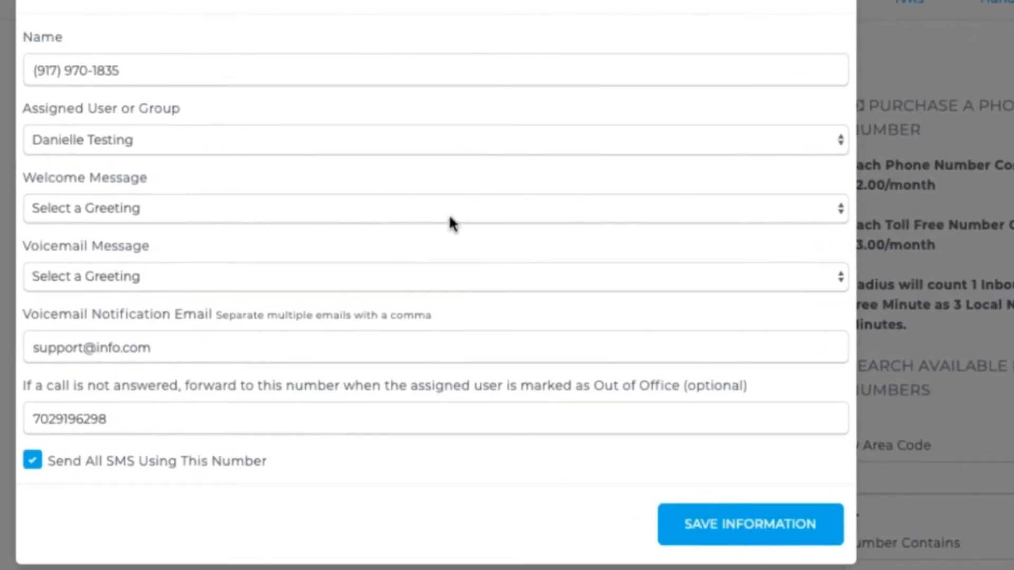
Set Call May Be Recorded as welcome message and the personal greeting as voicemail message
click(433, 208)
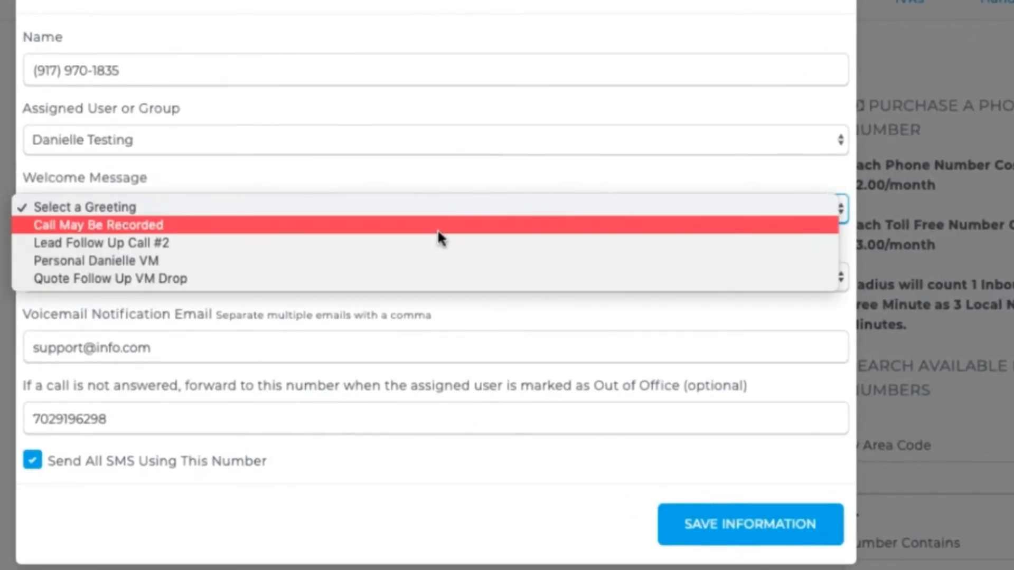
click(99, 225)
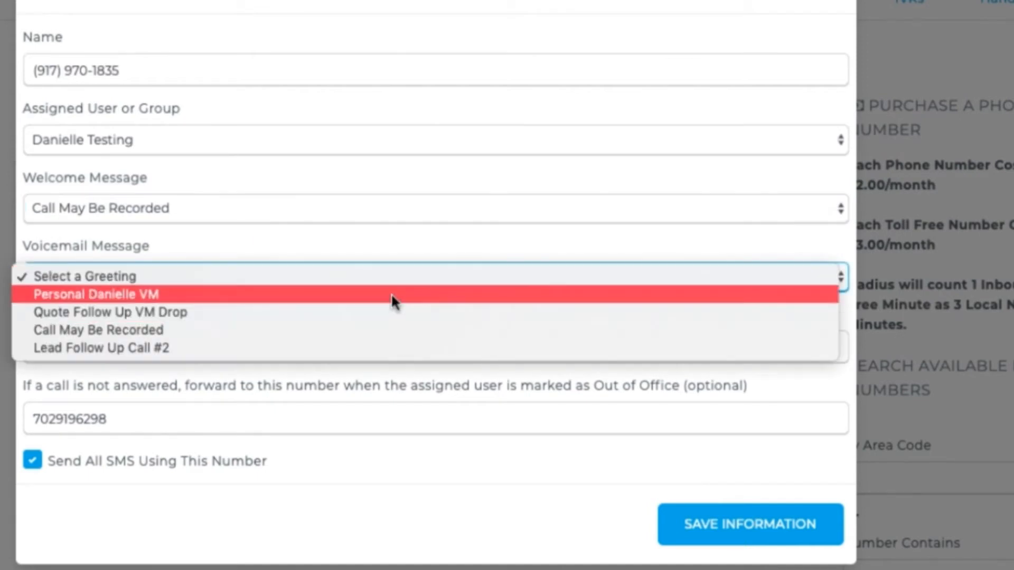
click(96, 294)
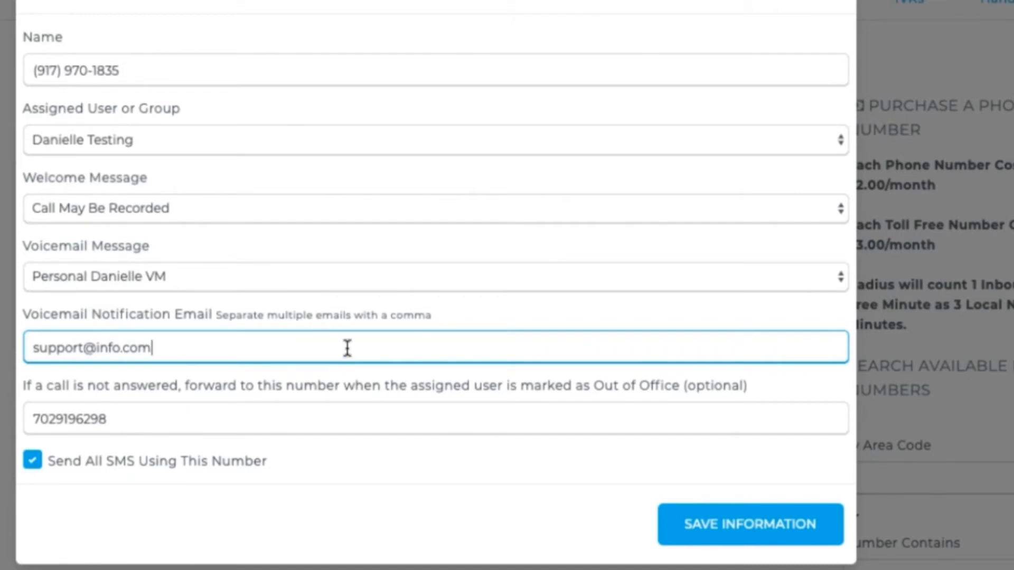
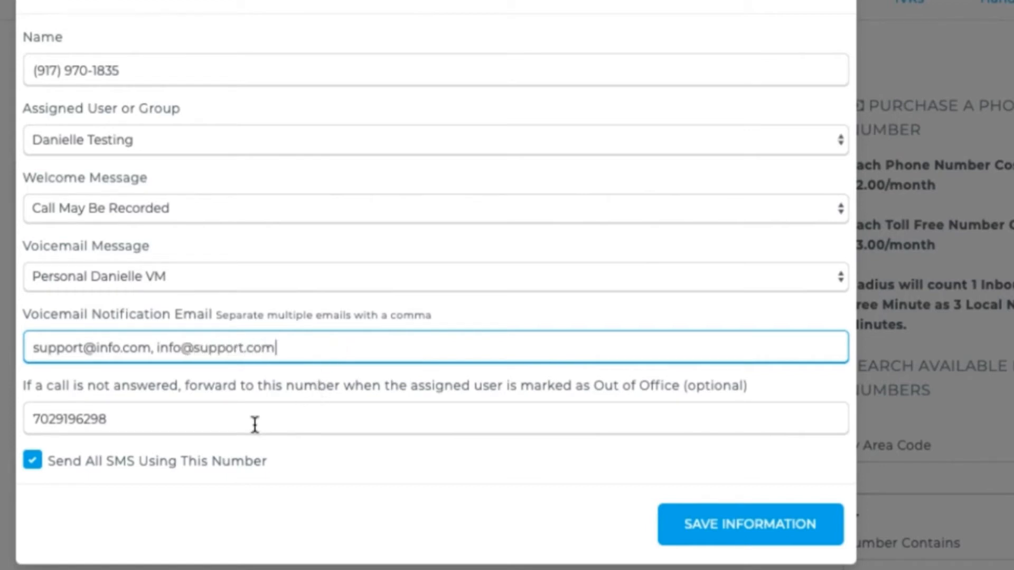
double_click(70, 419)
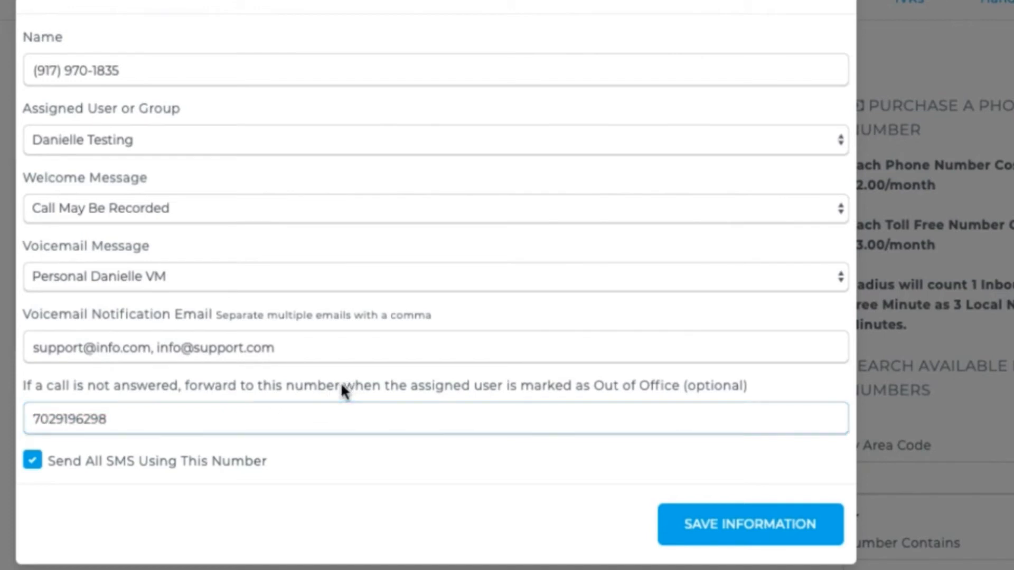
drag(342, 386, 505, 387)
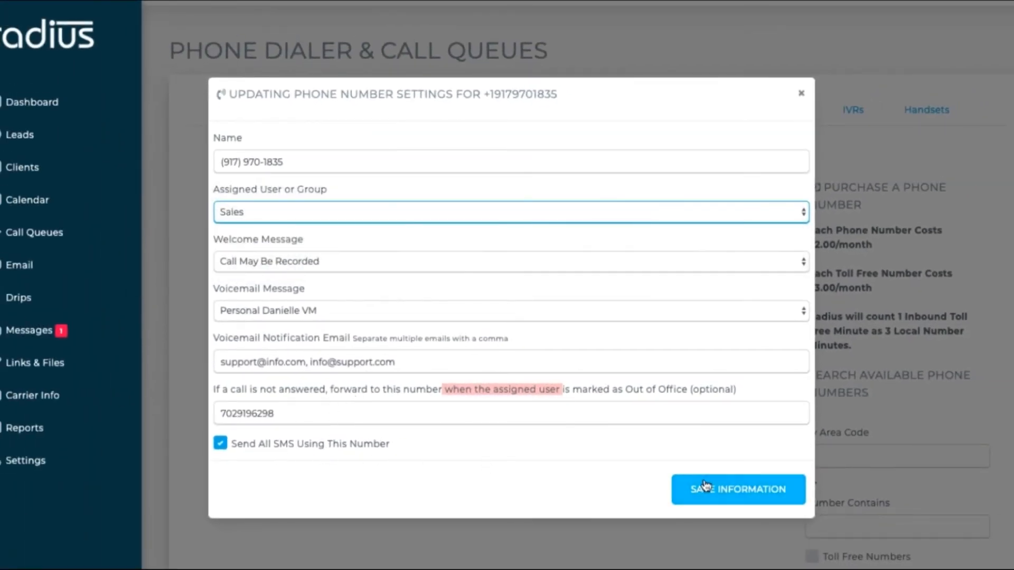
Attempt saving with the Sales group, dismiss the user-group error, and save the number settings
click(738, 489)
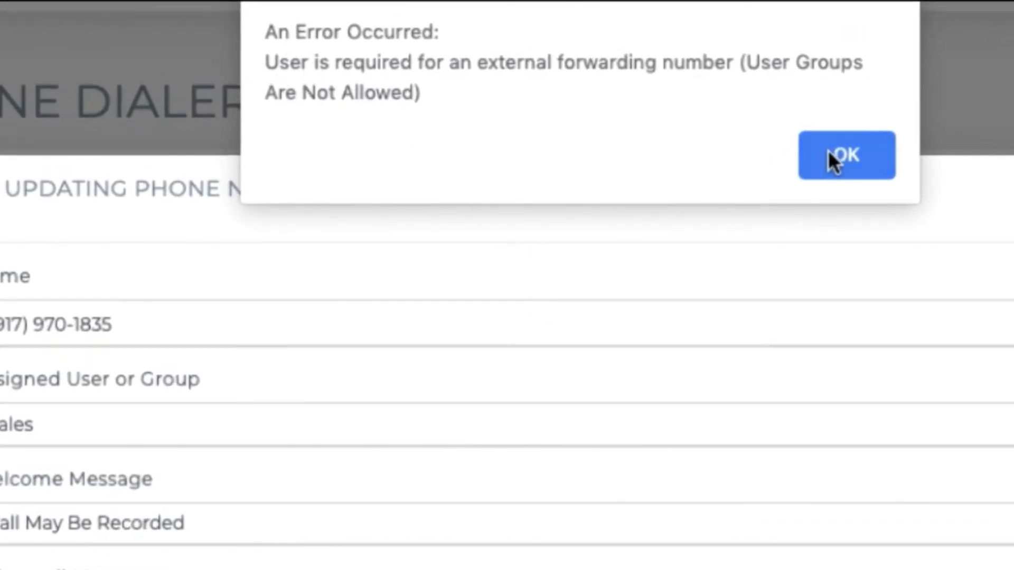
click(844, 156)
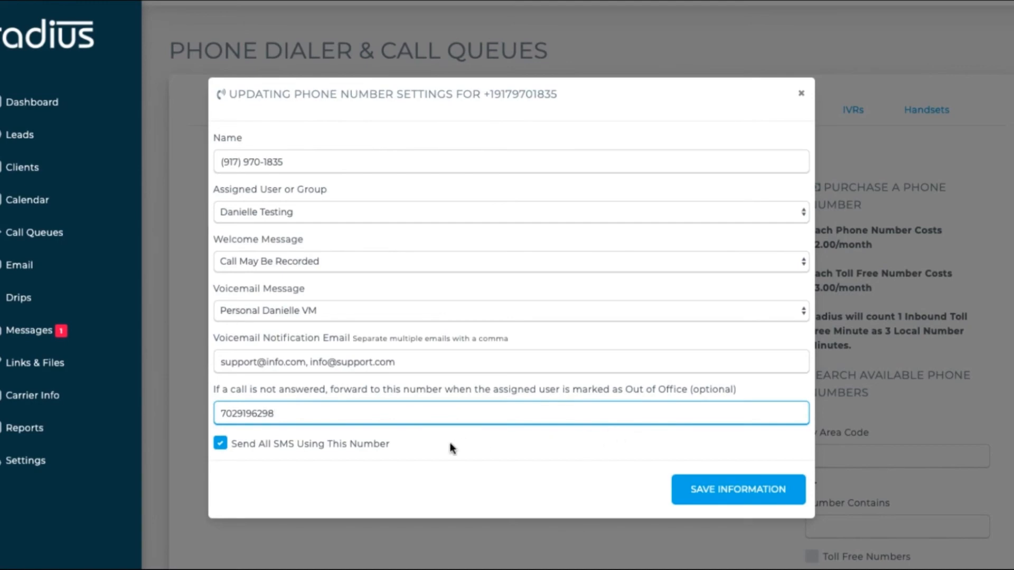
mouse_move(367, 464)
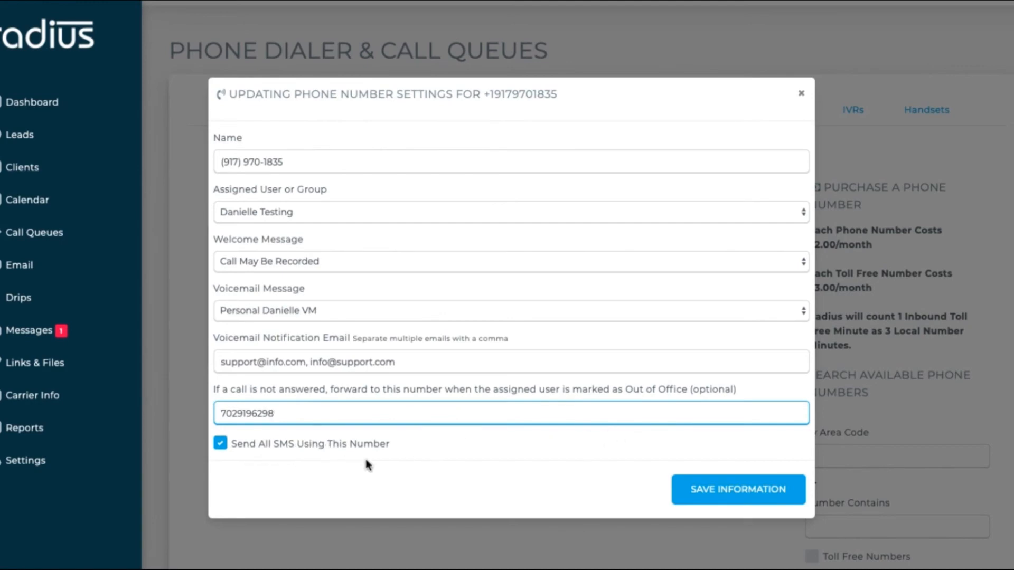
click(736, 489)
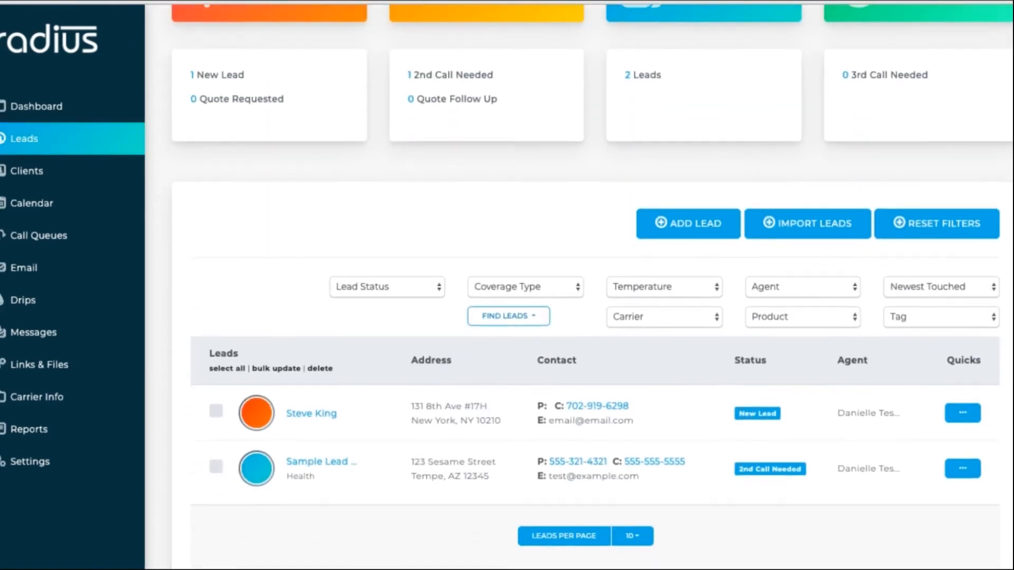
mouse_move(606, 402)
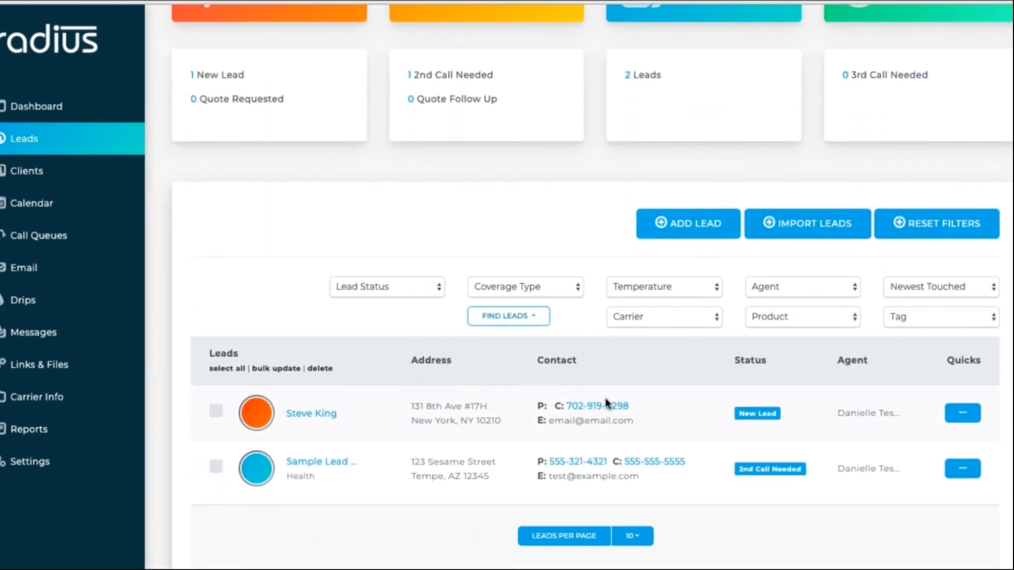
Call the first lead's cell and drop the Lead Follow Up Call #2 voicemail, confirming success
click(595, 405)
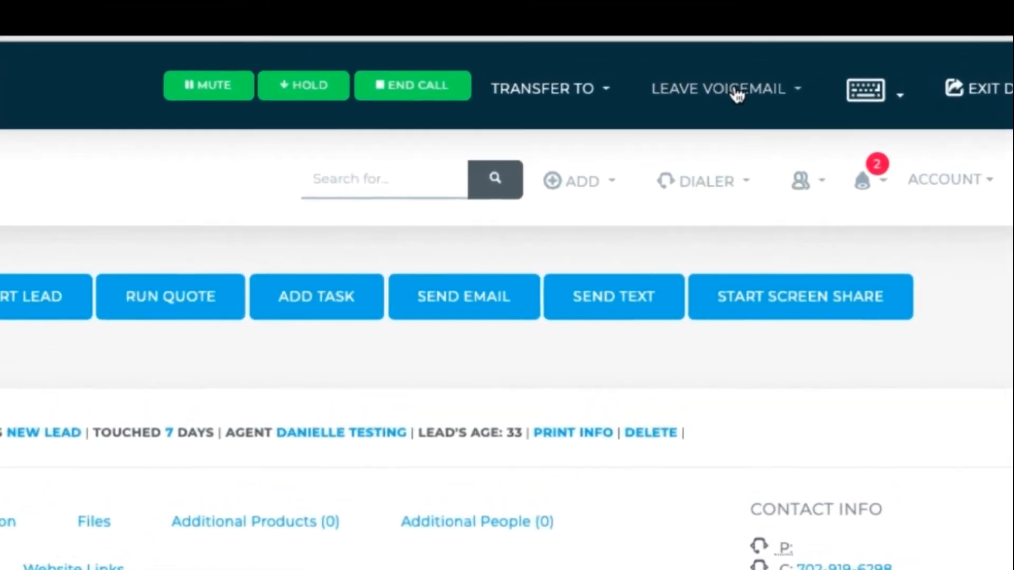
click(718, 88)
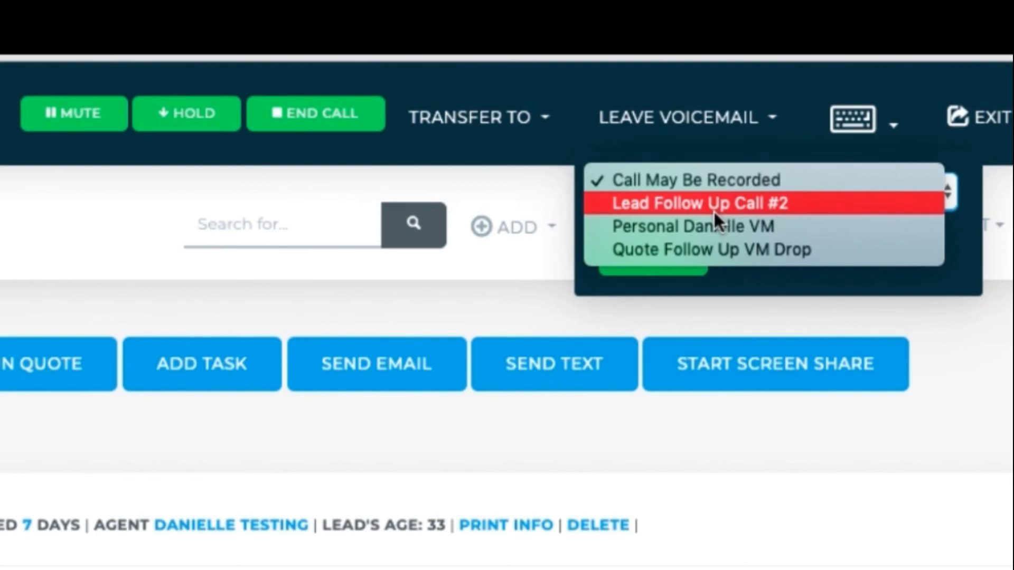
click(696, 203)
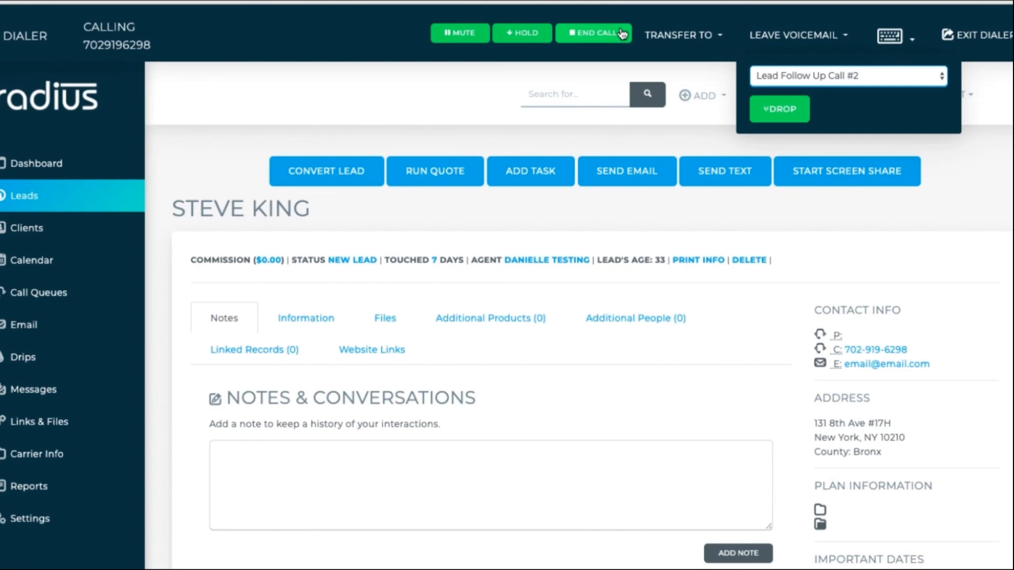
click(592, 32)
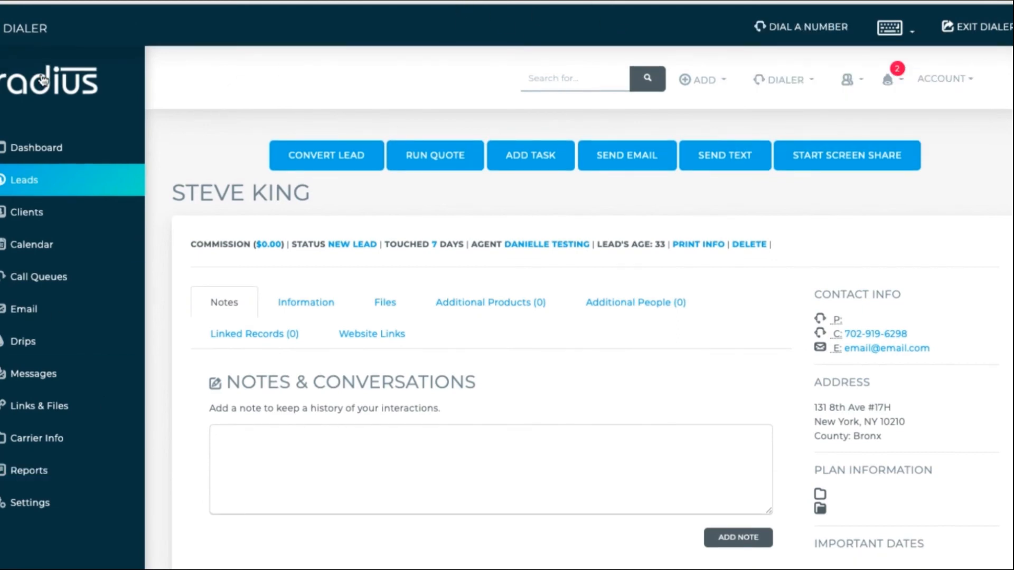
click(914, 406)
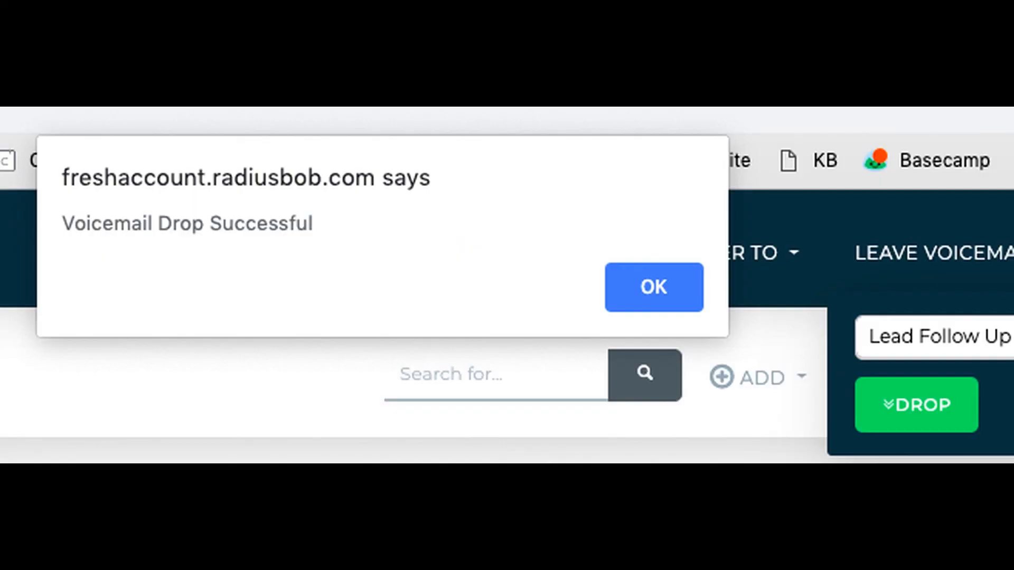